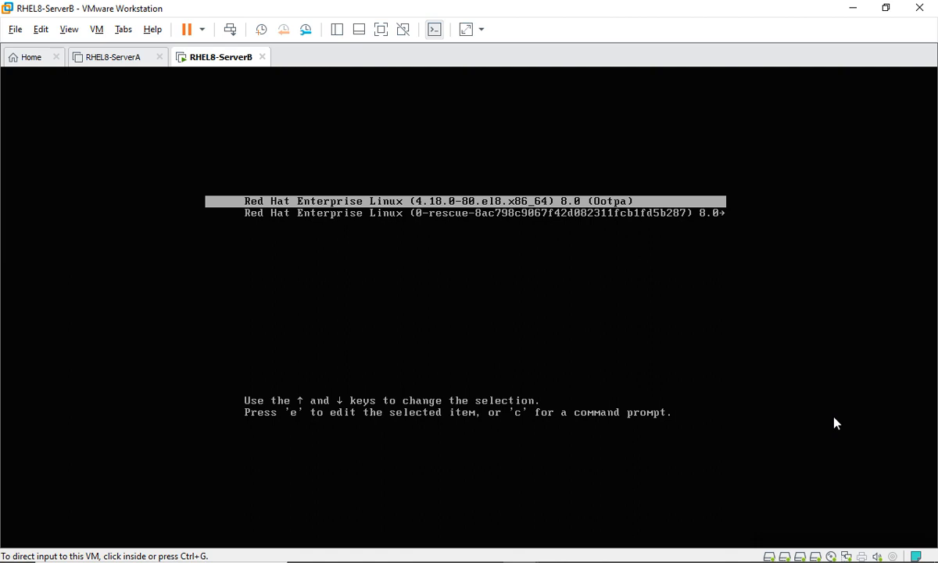
- Capture VM input and open the default RHEL GRUB entry for editing
{"action": "left_click", "coordinate": [465, 313]}
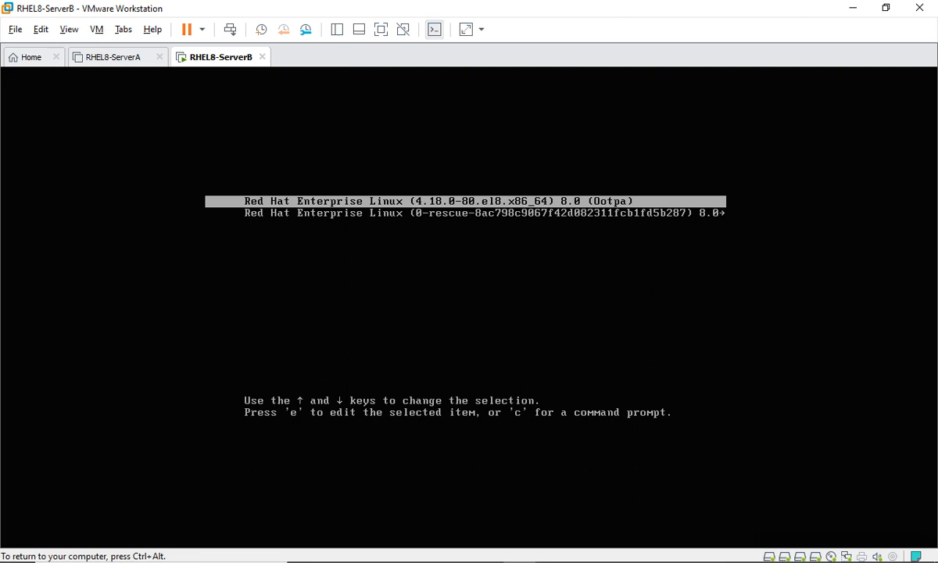
{"action": "key", "text": "e"}
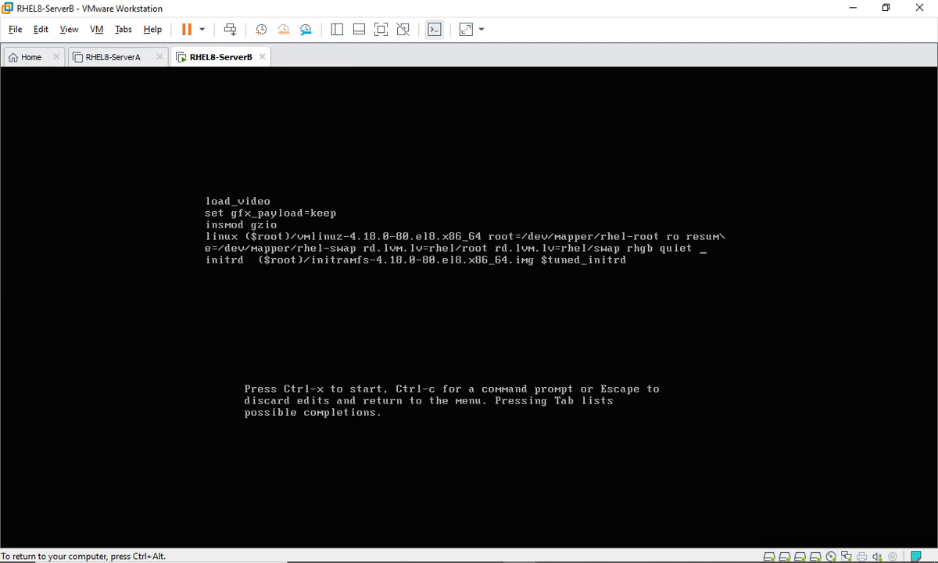
- Append rd.break console=tty1 to the GRUB kernel line and boot with Ctrl+X
{"action": "type", "text": "rd."}
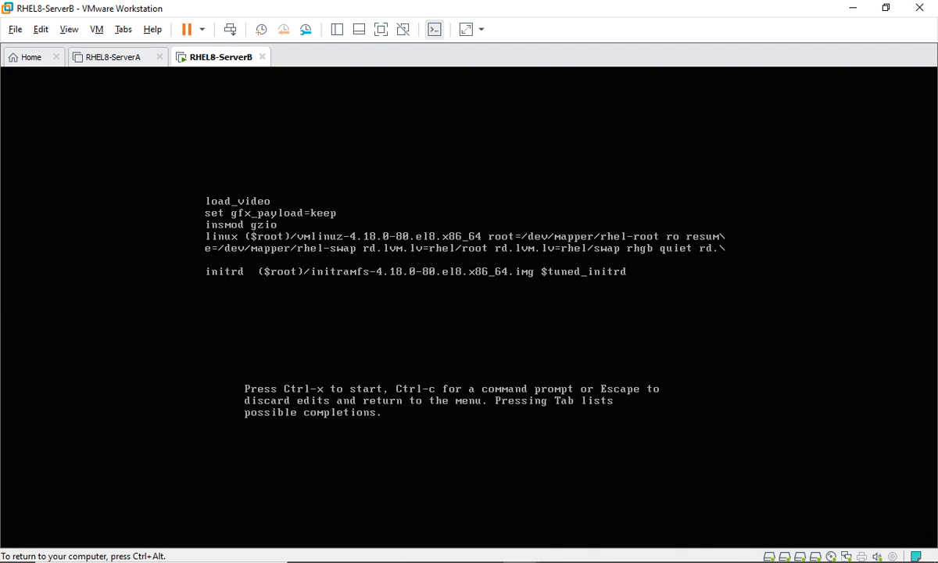
{"action": "type", "text": "break"}
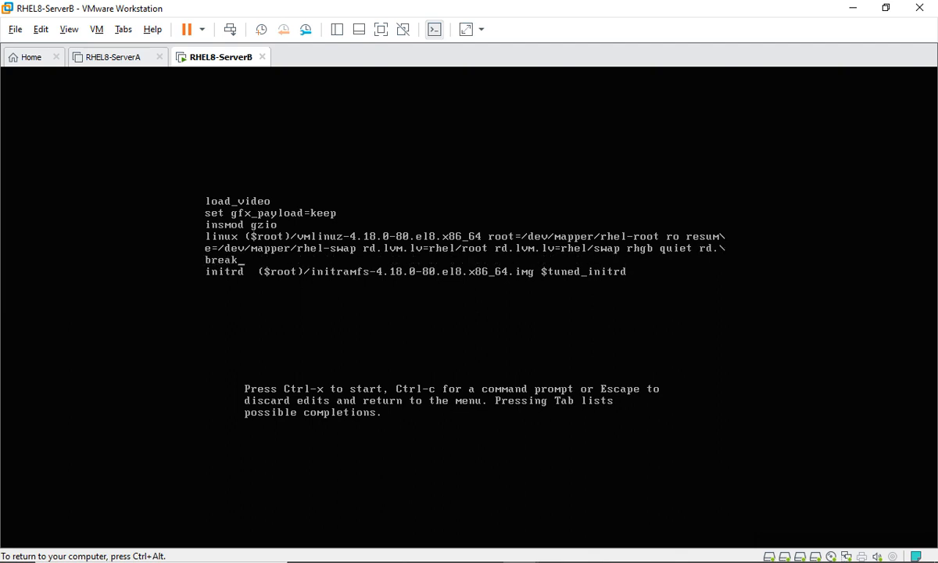
{"action": "type", "text": "console"}
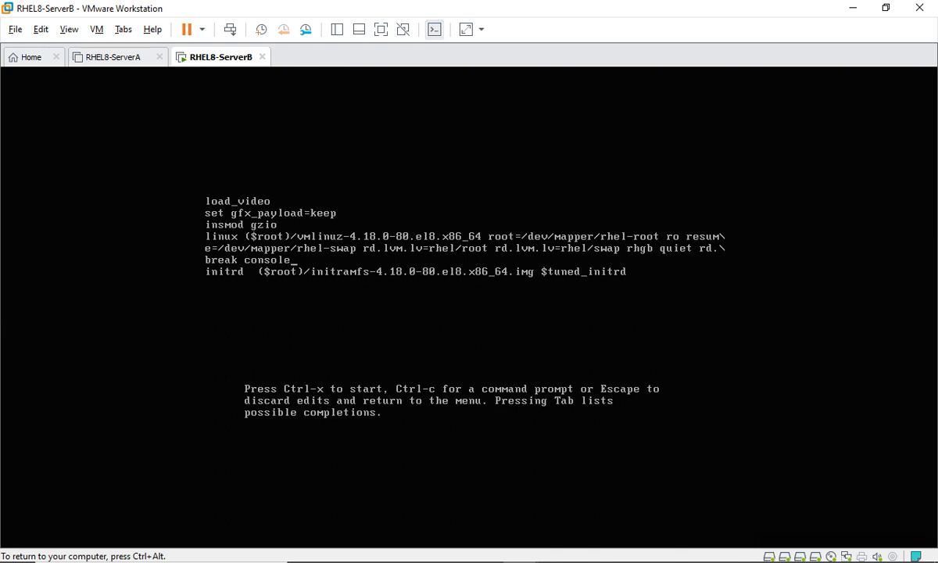
{"action": "type", "text": "tt"}
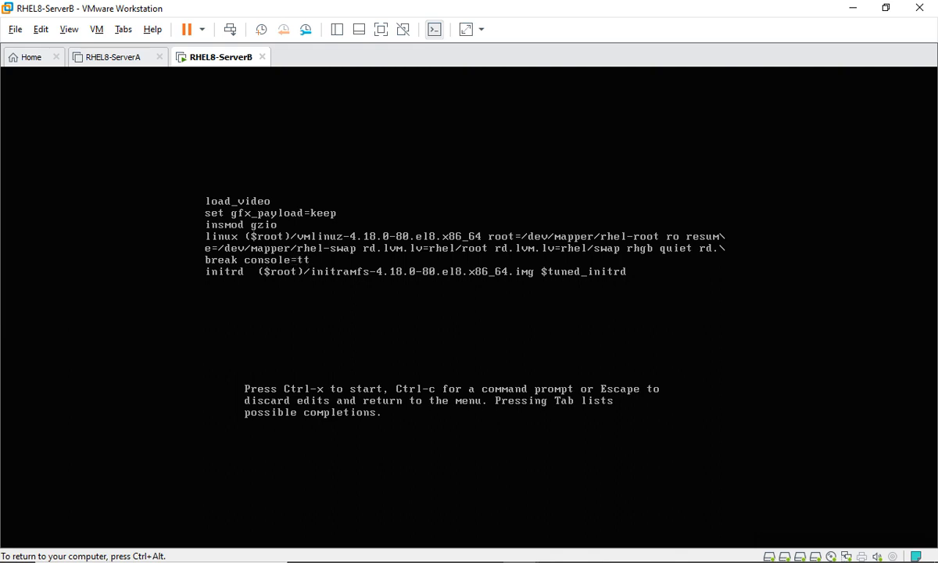
{"action": "type", "text": "1"}
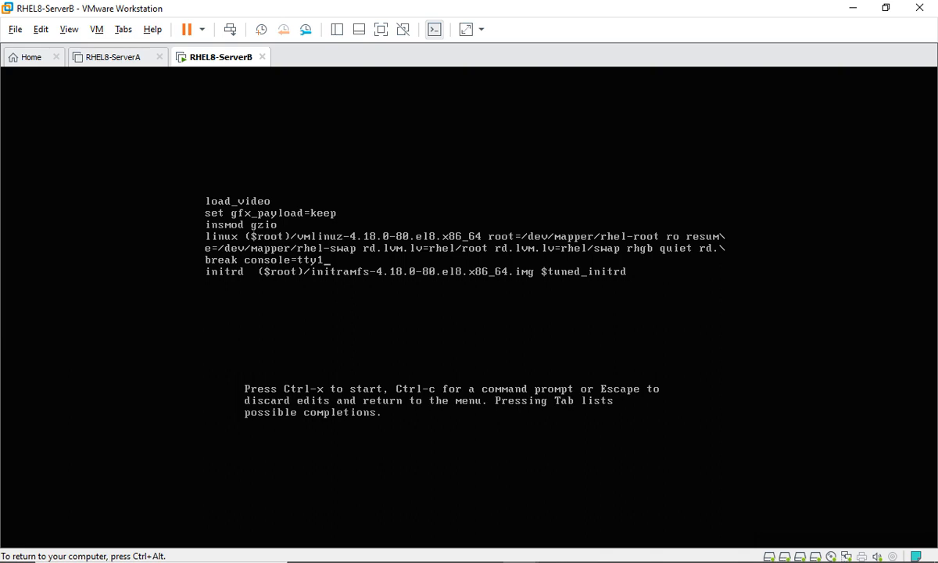
{"action": "key", "text": "ctrl+x"}
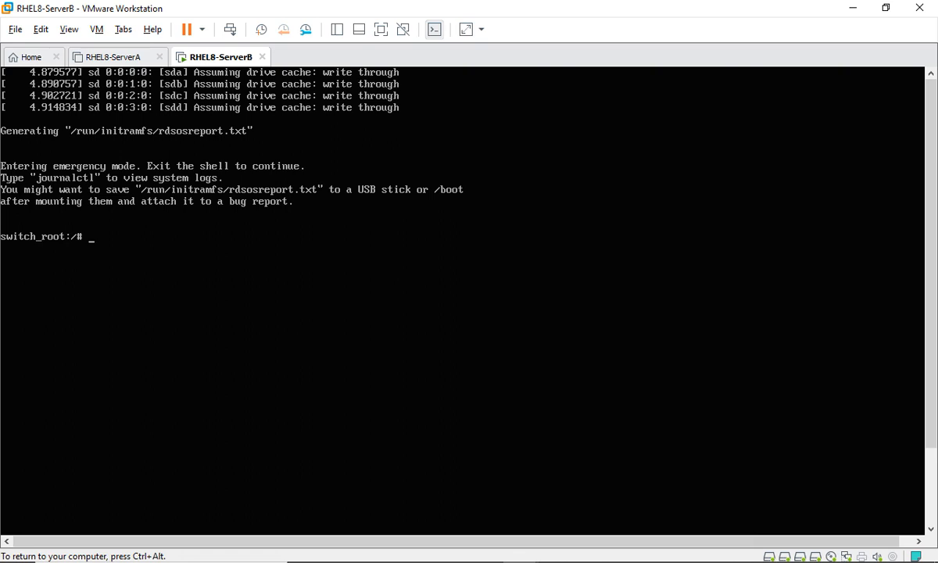
- Remount /sysroot read-write with 'mount -o remount,rw /sysroot'
{"action": "type", "text": "mount"}
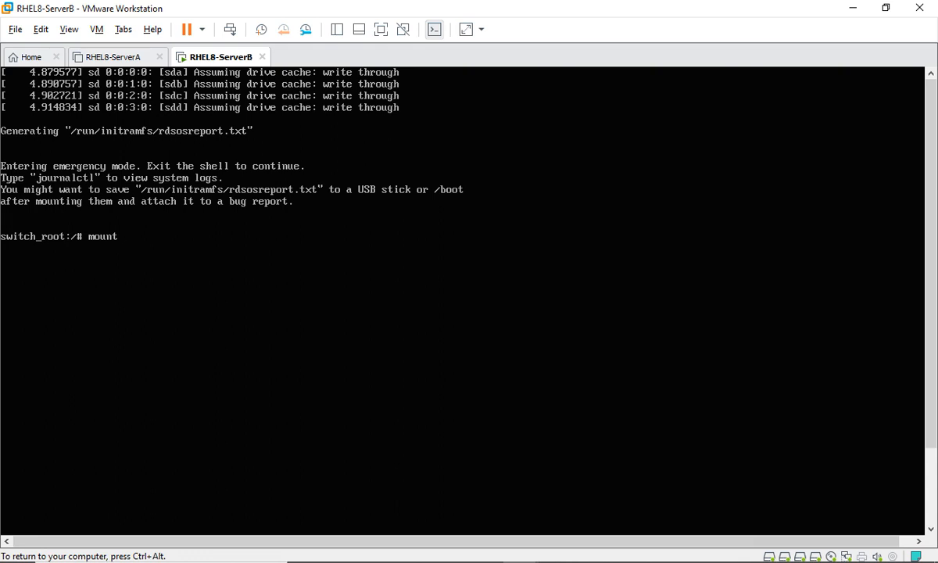
{"action": "type", "text": "-"}
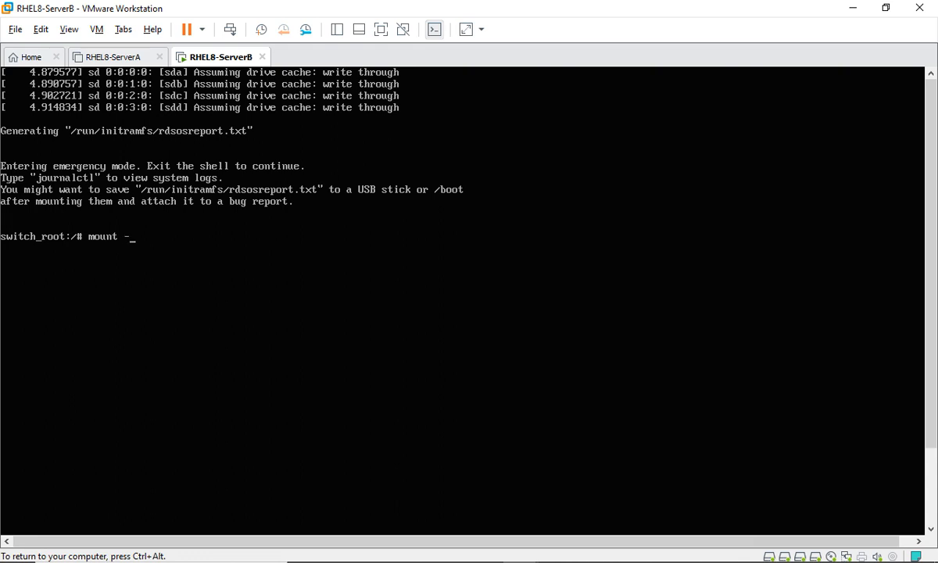
{"action": "type", "text": "o rem"}
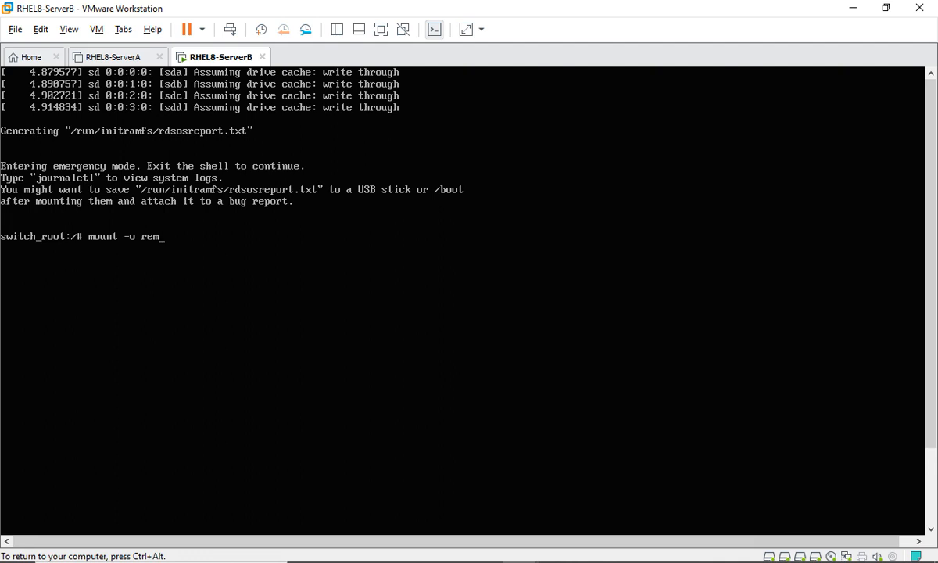
{"action": "type", "text": "ount,"}
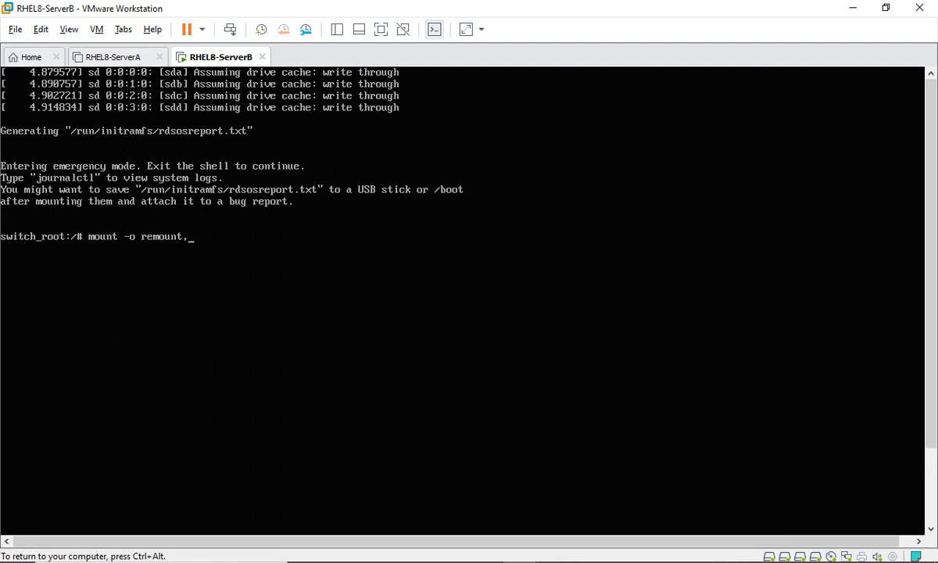
{"action": "type", "text": "rw /s"}
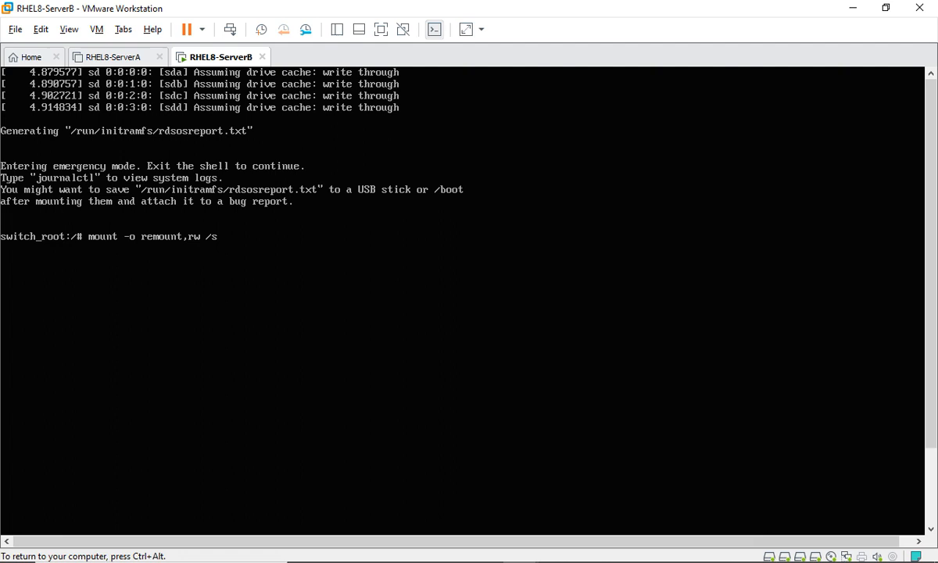
{"action": "type", "text": "ysroot"}
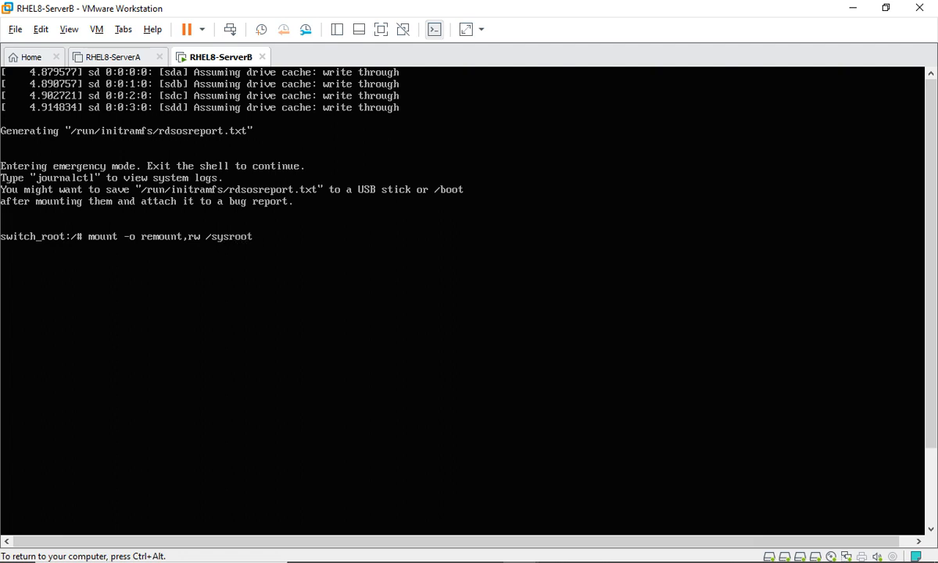
{"action": "key", "text": "Return"}
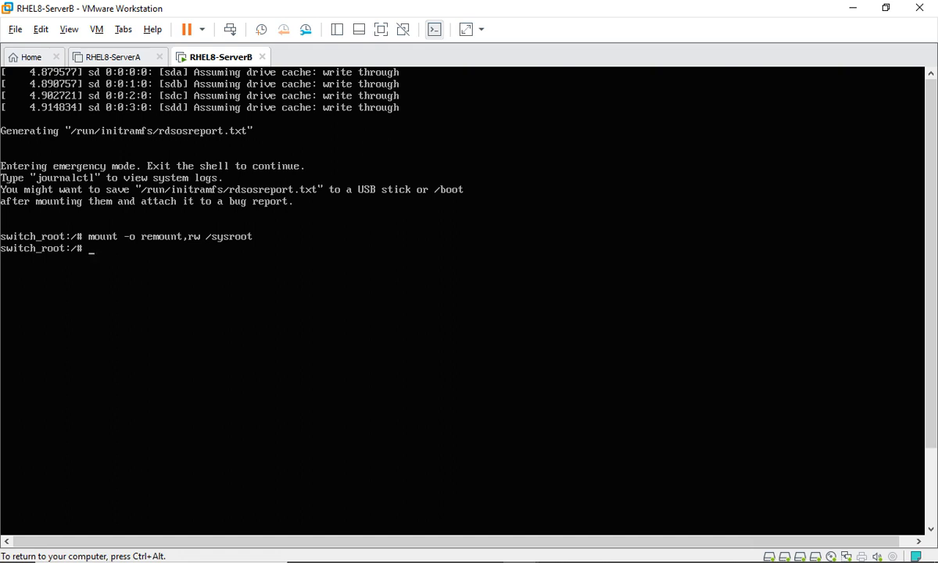
- Change root into /sysroot with chroot and list its contents
{"action": "type", "text": "chroot"}
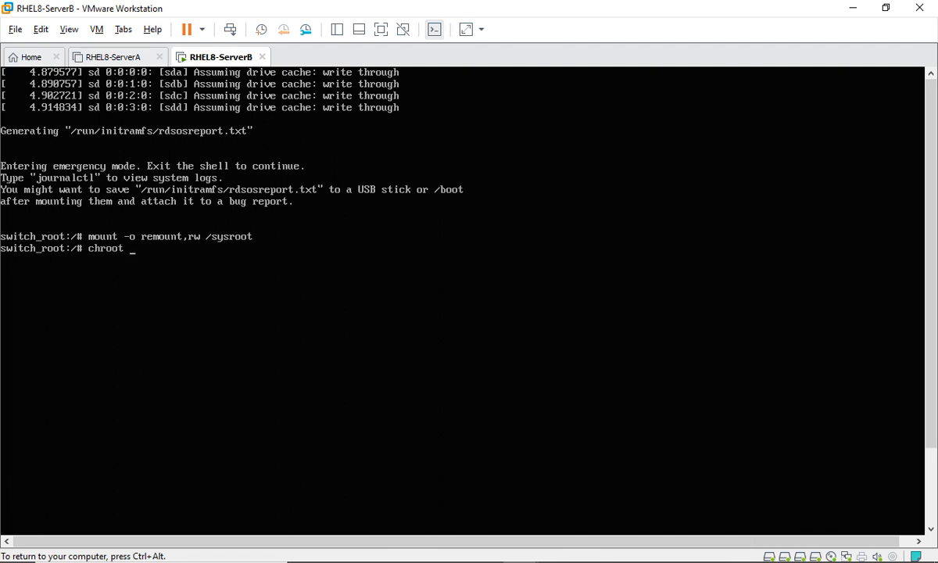
{"action": "type", "text": "/sys"}
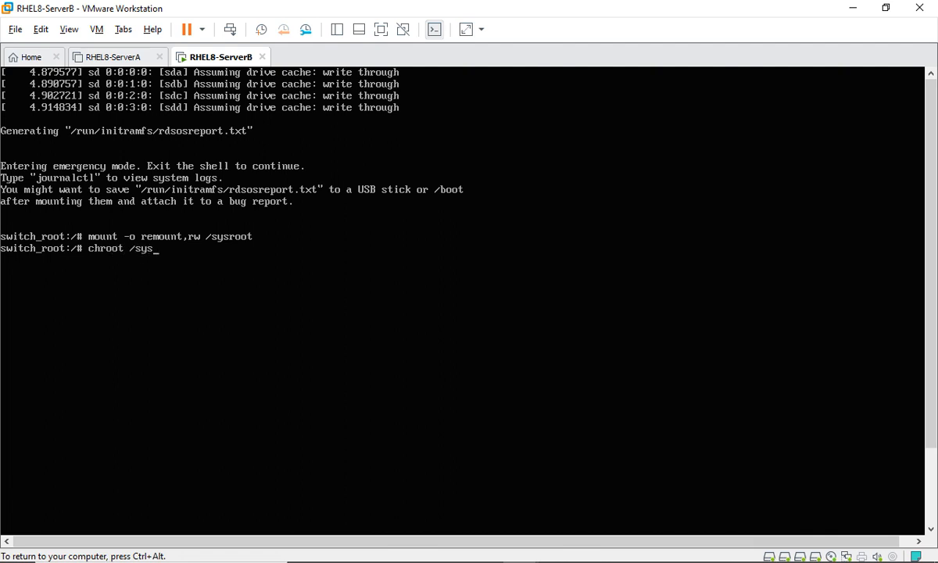
{"action": "type", "text": "root"}
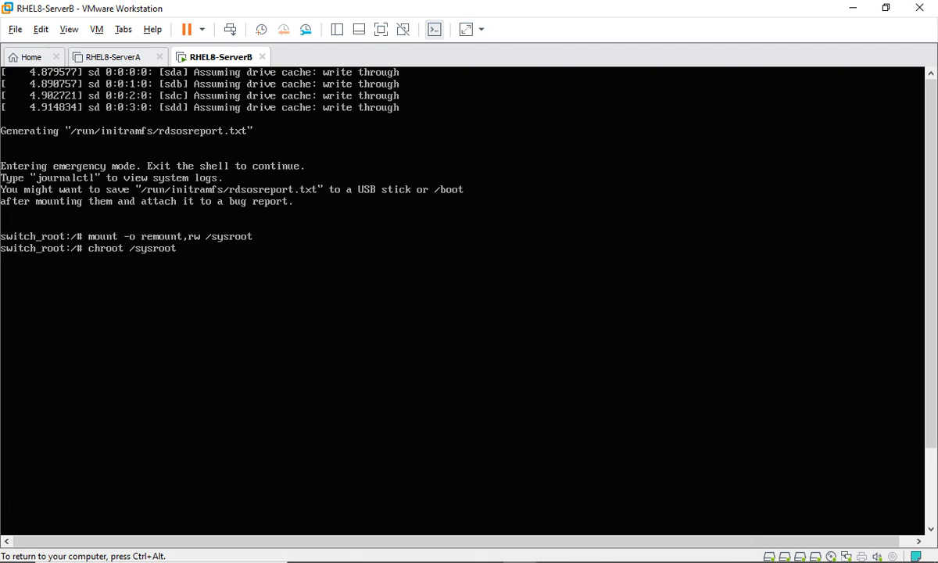
{"action": "key", "text": "Return"}
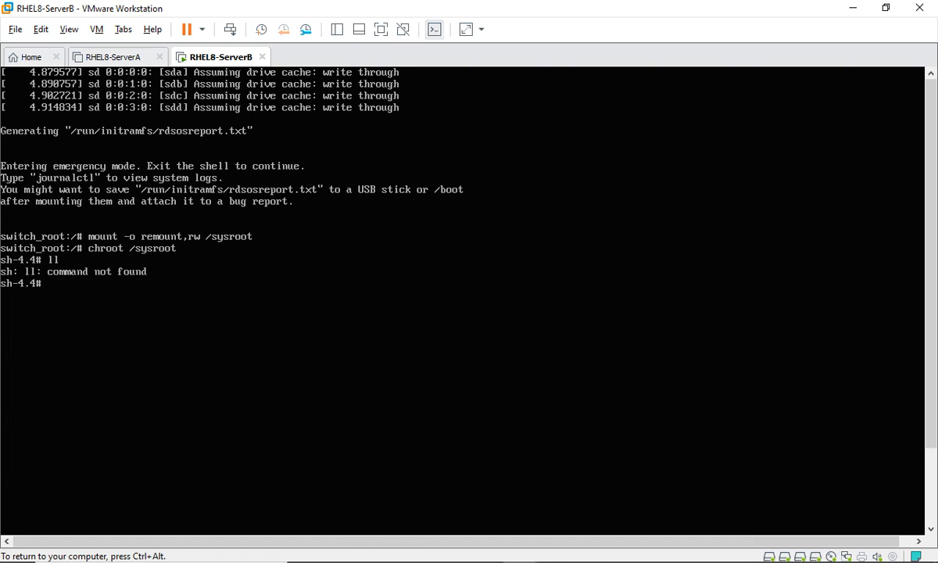
{"action": "type", "text": "ls -l"}
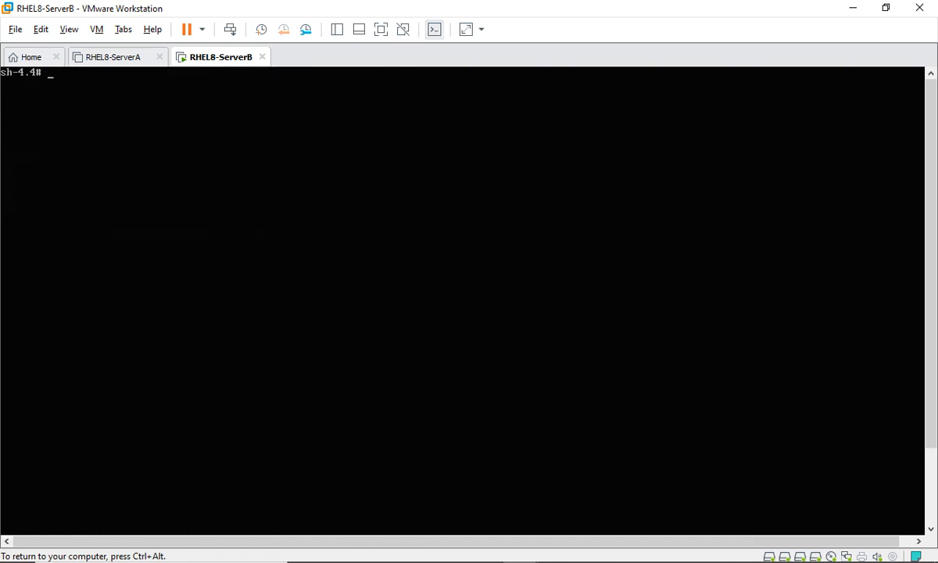
- Reset the root password with passwd, entering the new password twice
{"action": "type", "text": "passwd root"}
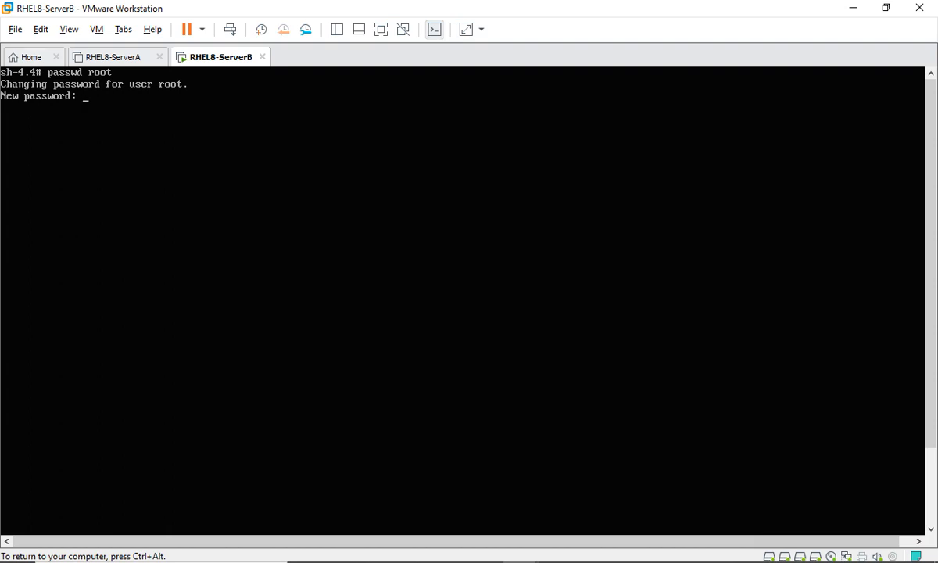
{"action": "key", "text": "Return"}
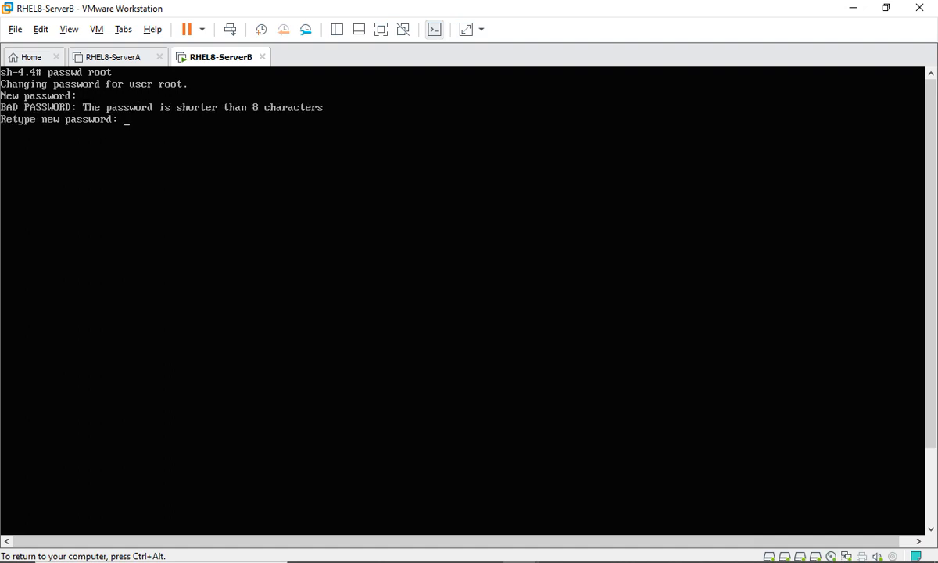
{"action": "key", "text": "Return"}
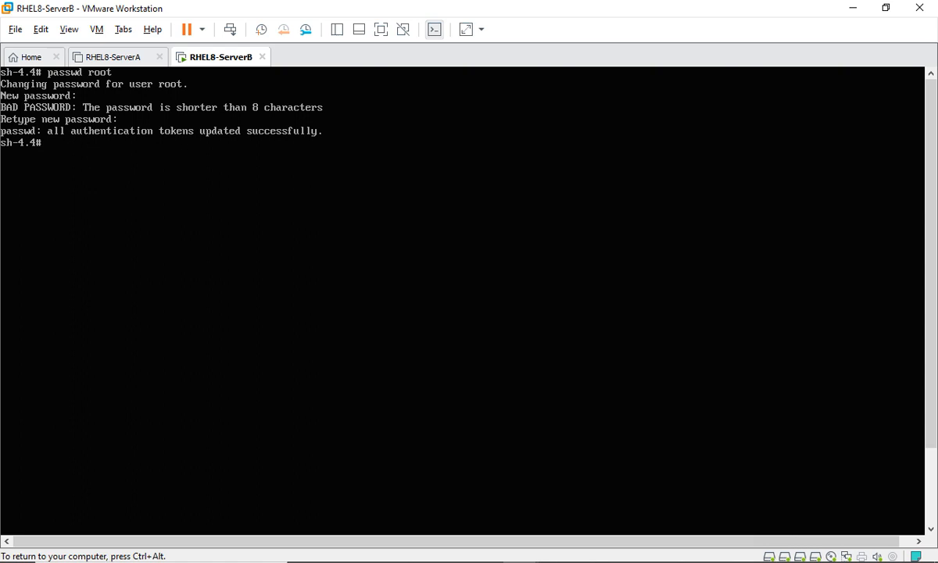
- Create /.autorelabel for SELinux relabelling, then exit the chroot
{"action": "type", "text": "touch /"}
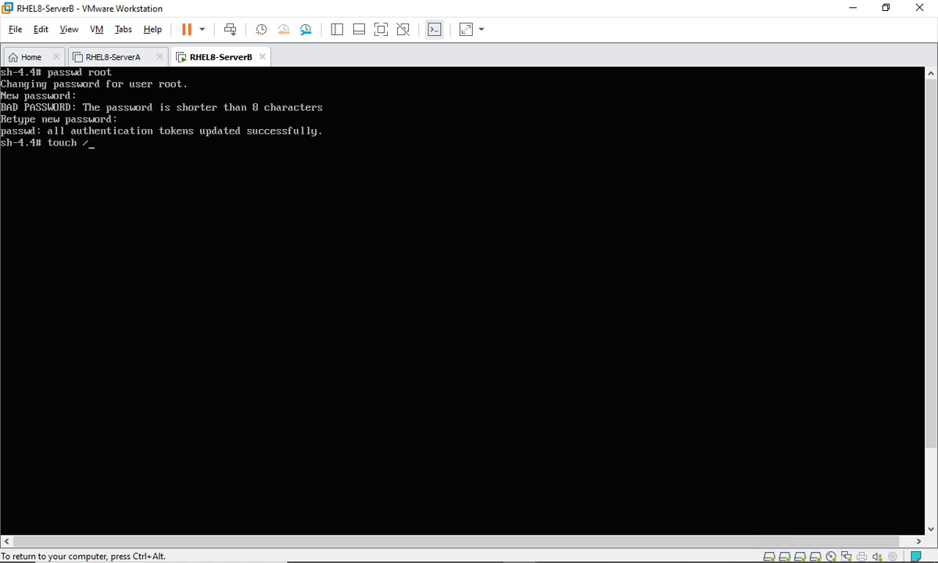
{"action": "type", "text": ".autore"}
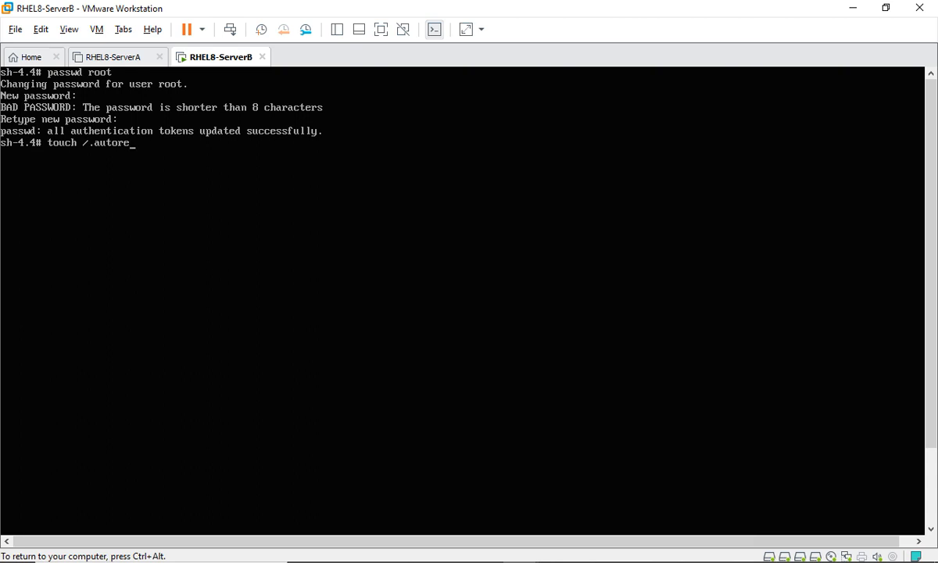
{"action": "key", "text": "Return"}
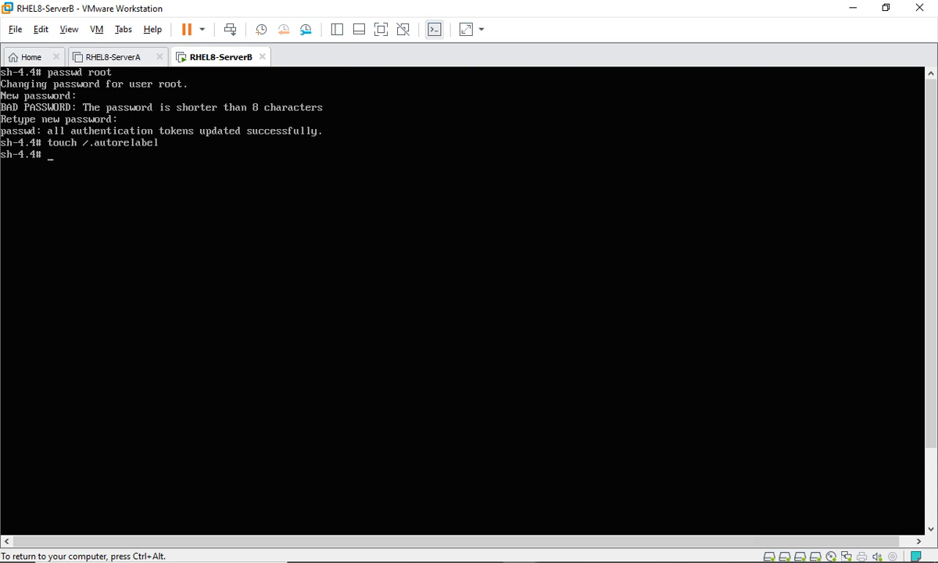
{"action": "type", "text": "exit"}
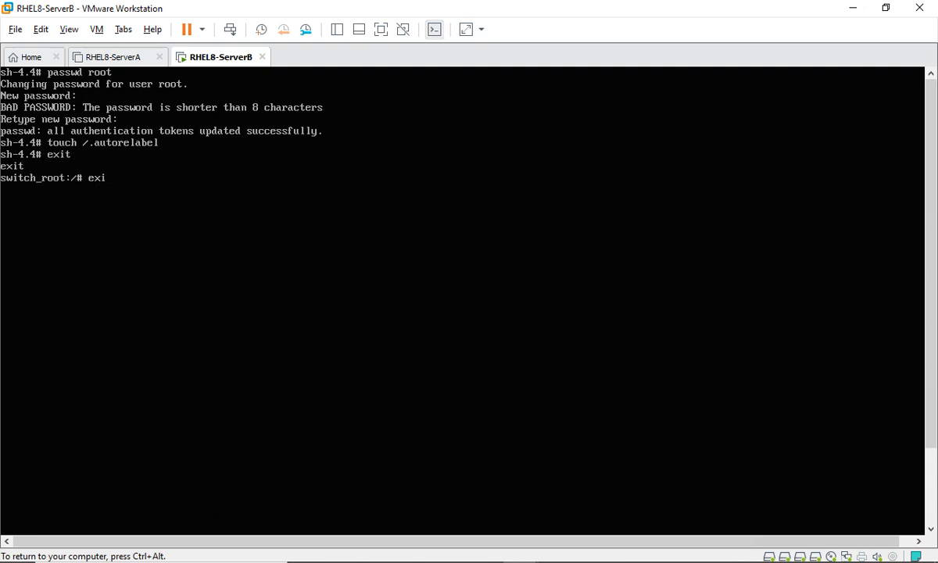
- Exit the switch_root shell so the VM relabels and boots to the GNOME login
{"action": "type", "text": "t"}
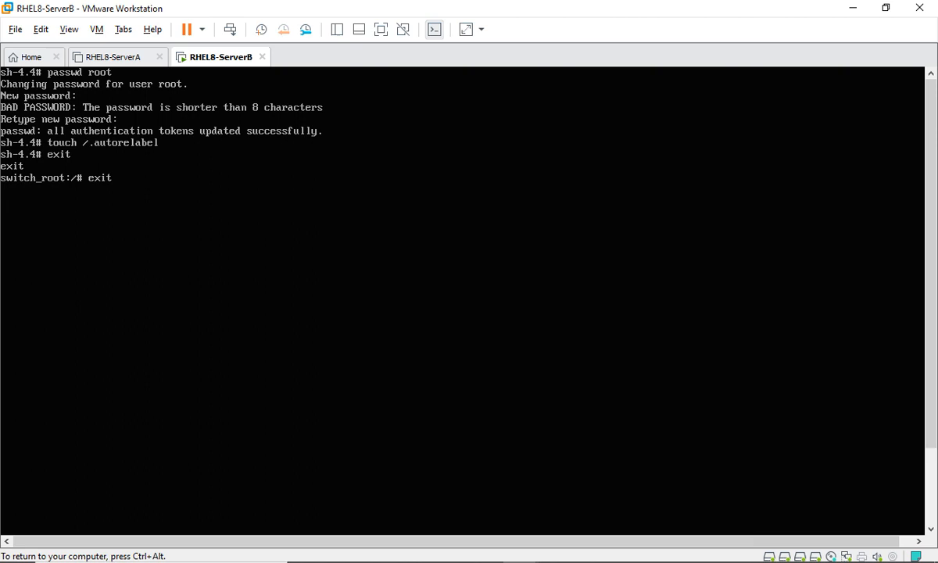
{"action": "key", "text": "Return"}
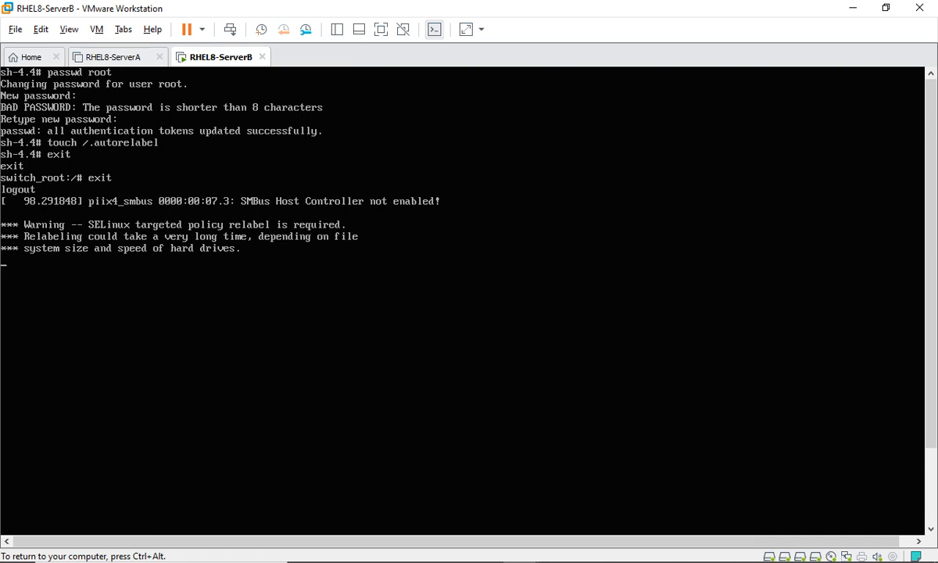
{"action": "mouse_move", "coordinate": [848, 548]}
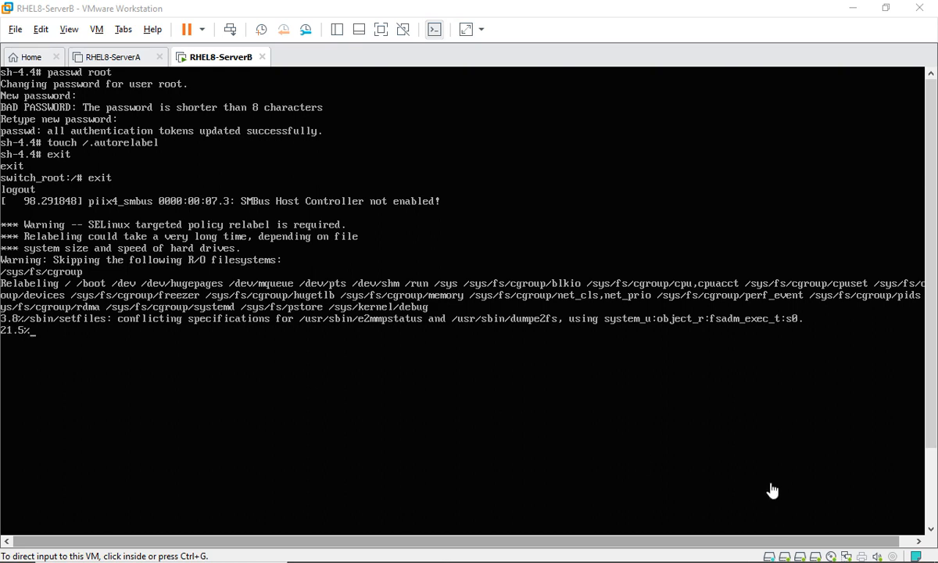
{"action": "mouse_move", "coordinate": [858, 540]}
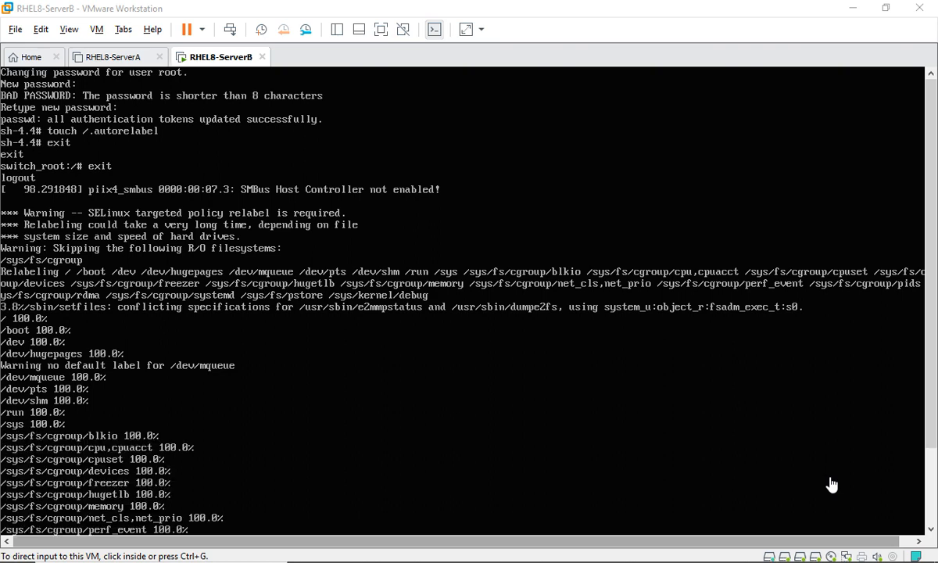
{"action": "scroll", "scroll_direction": "down", "scroll_amount": 3}
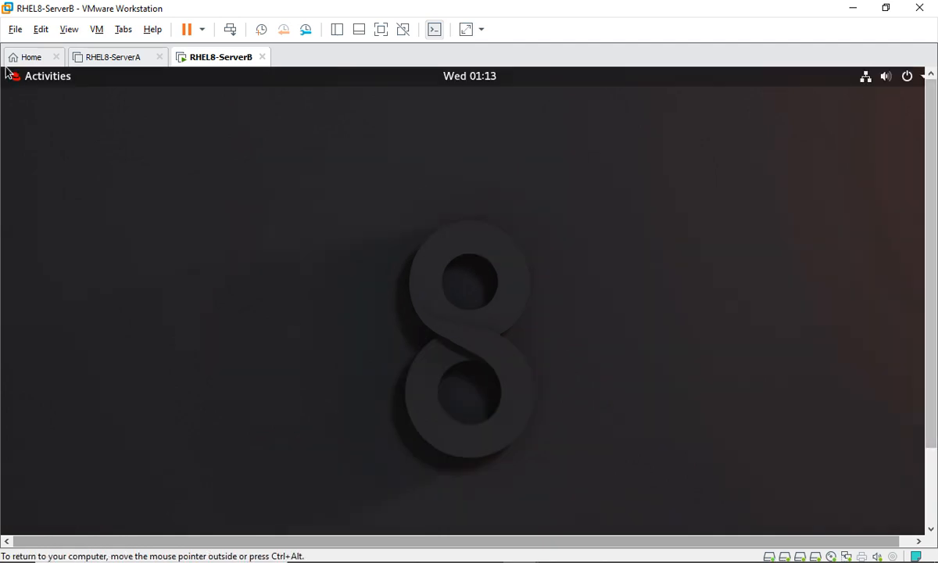
- Launch a root terminal from the Activities dash
{"action": "left_click", "coordinate": [47, 76]}
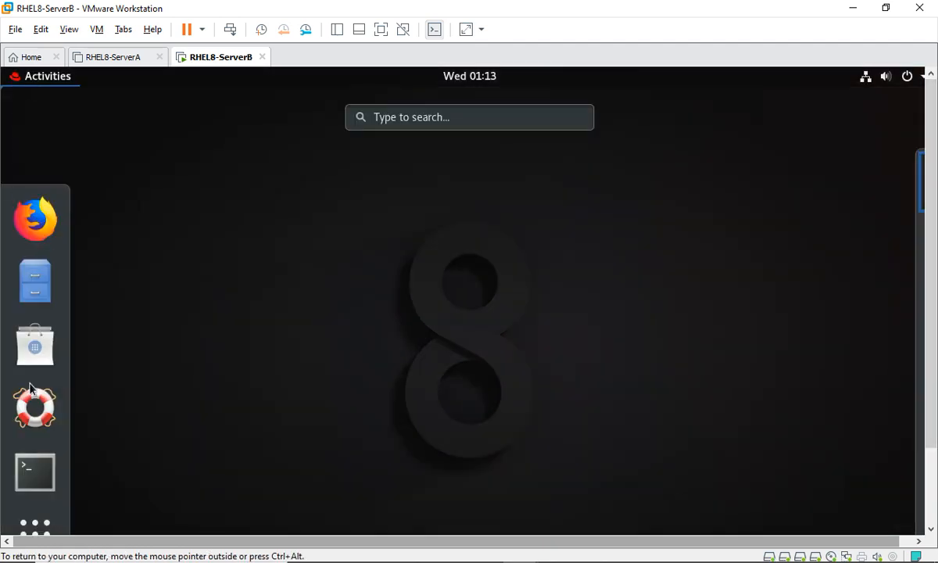
{"action": "left_click", "coordinate": [35, 471]}
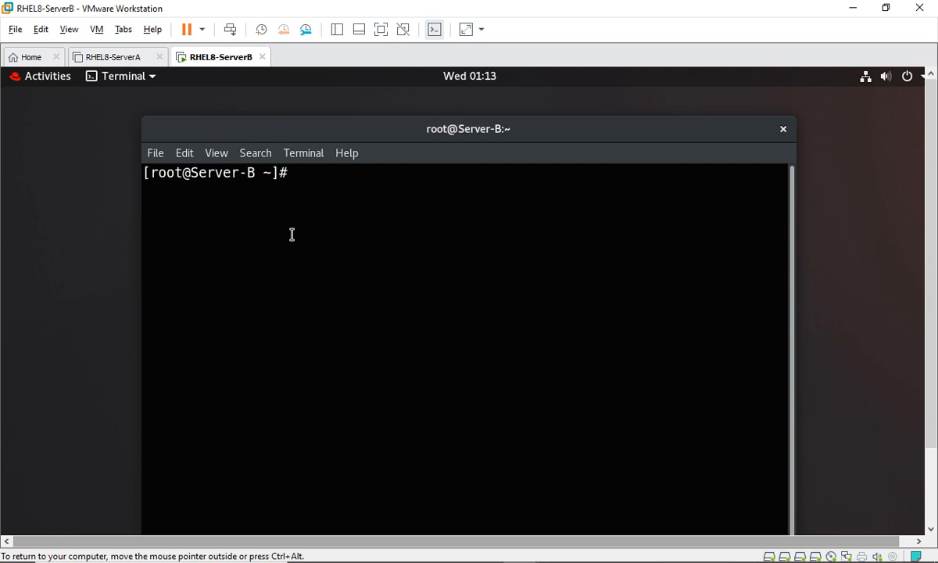
- Open the ens33 connection in nmtui's editor and toggle its Ethernet settings
{"action": "left_click", "coordinate": [297, 173]}
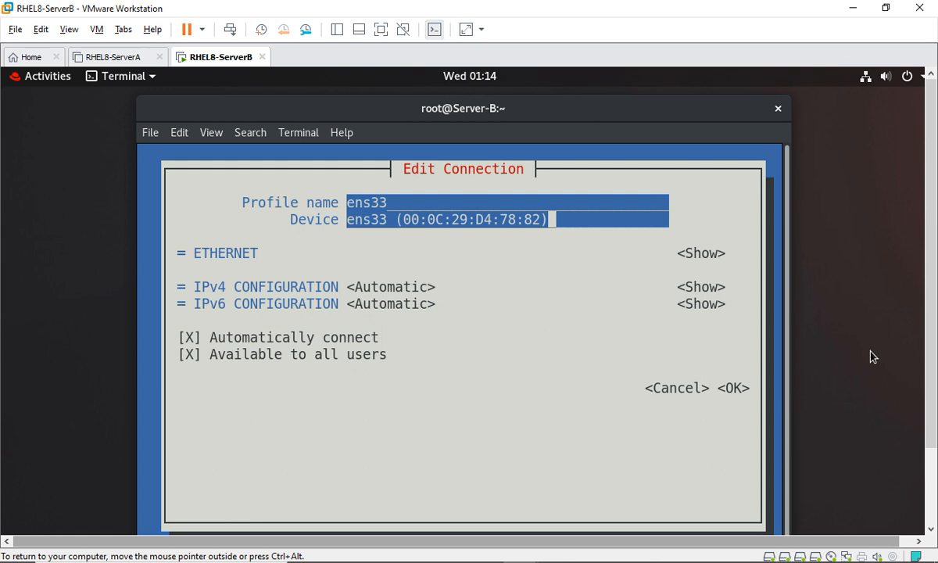
{"action": "left_click", "coordinate": [700, 253]}
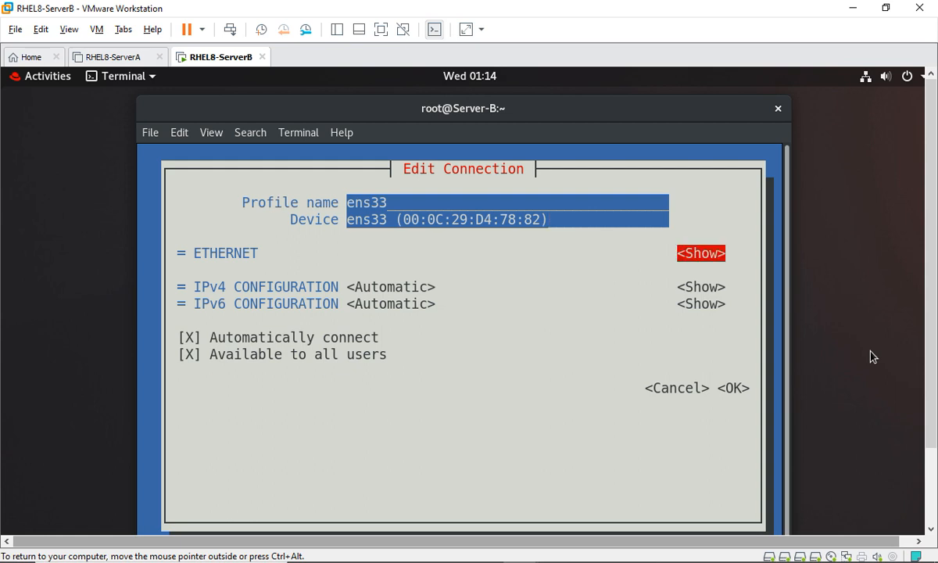
{"action": "left_click", "coordinate": [701, 252]}
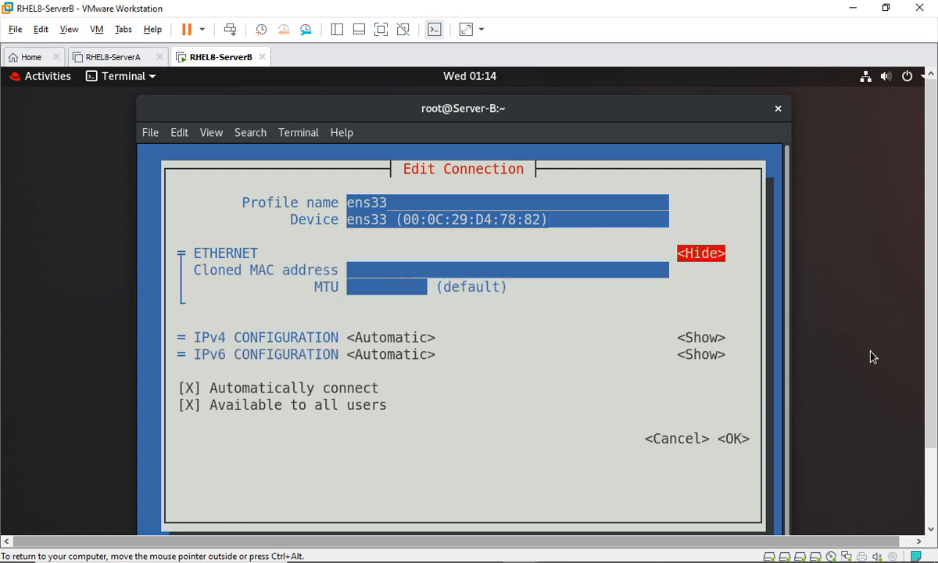
{"action": "left_click", "coordinate": [701, 252]}
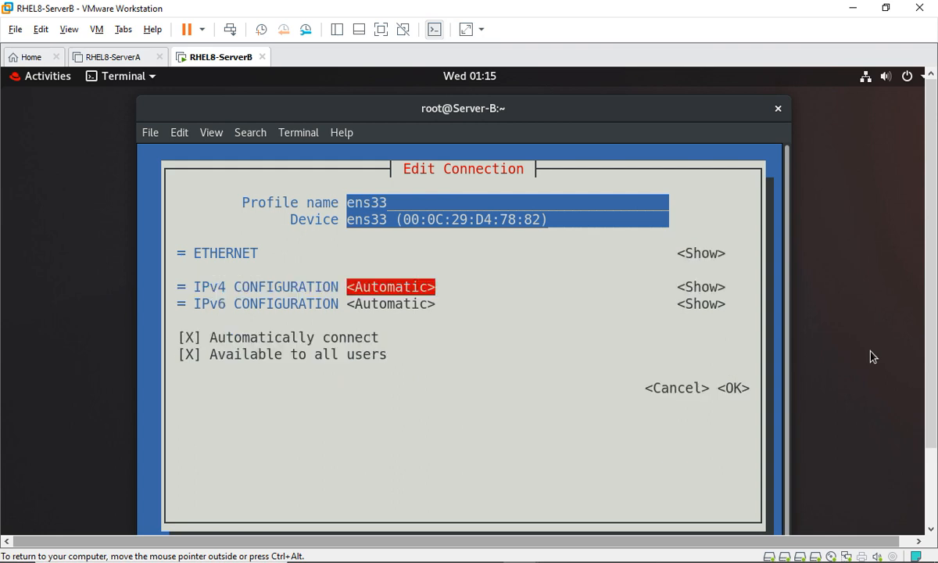
- Set ens33 IPv4 configuration to Manual and reveal the address fields
{"action": "left_click", "coordinate": [391, 287]}
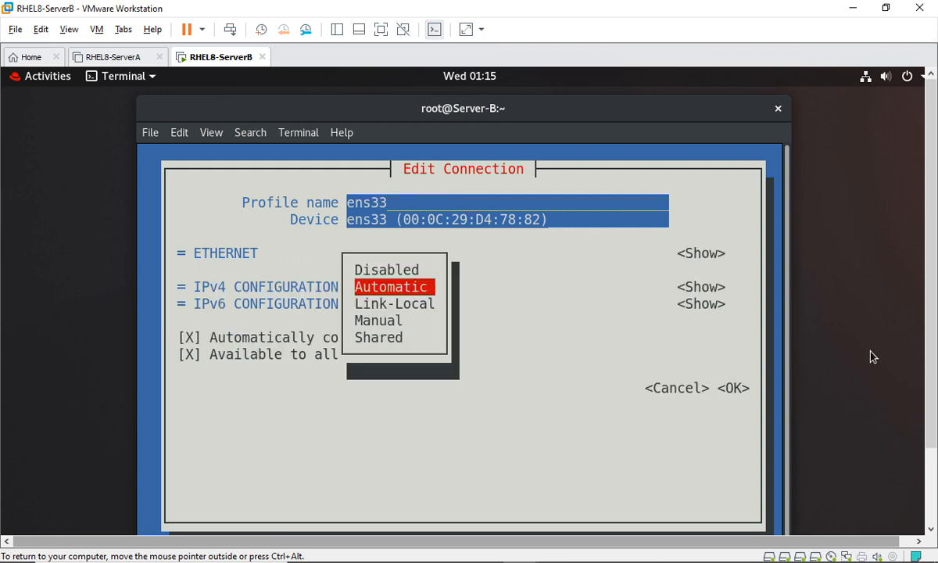
{"action": "left_click", "coordinate": [378, 320]}
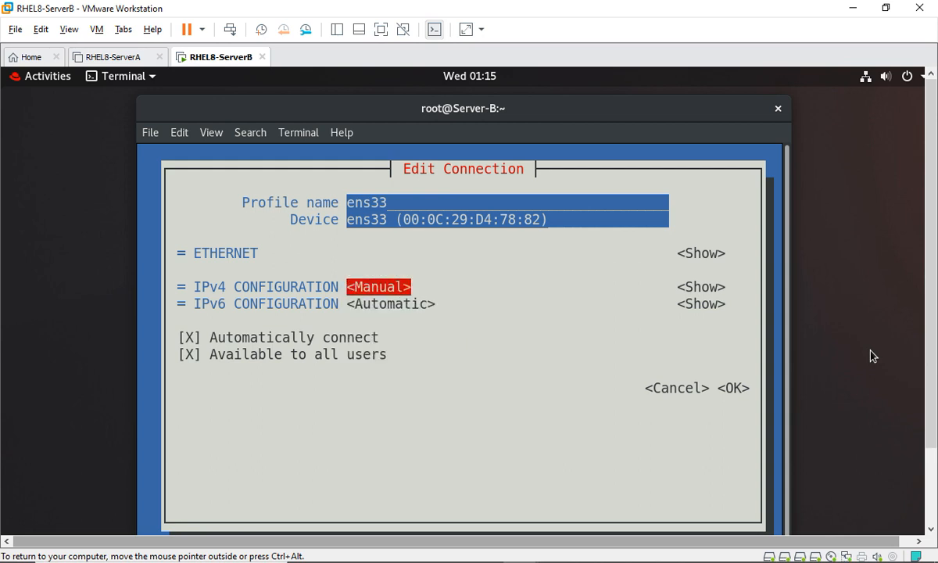
{"action": "key", "text": "Tab"}
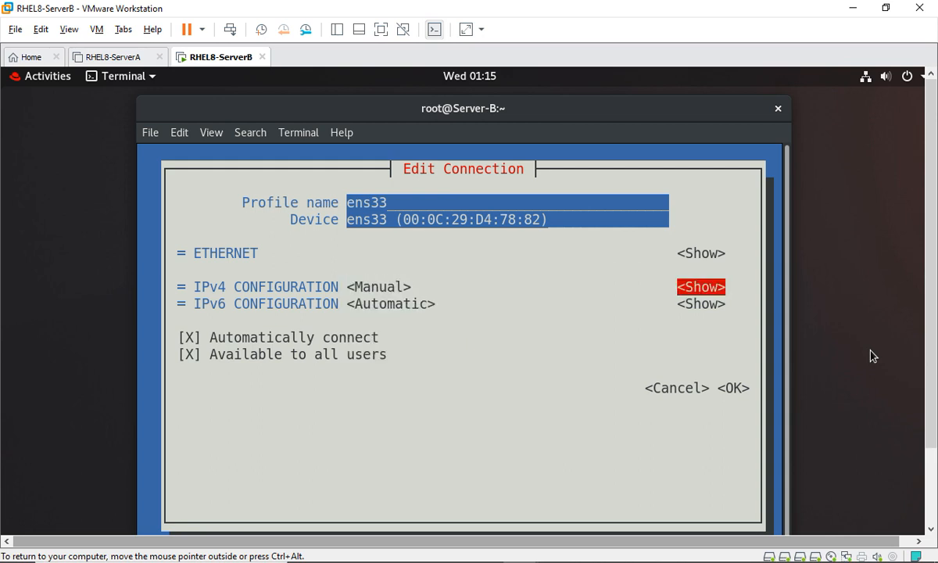
{"action": "left_click", "coordinate": [700, 286]}
{"action": "type", "text": "192.168.1."}
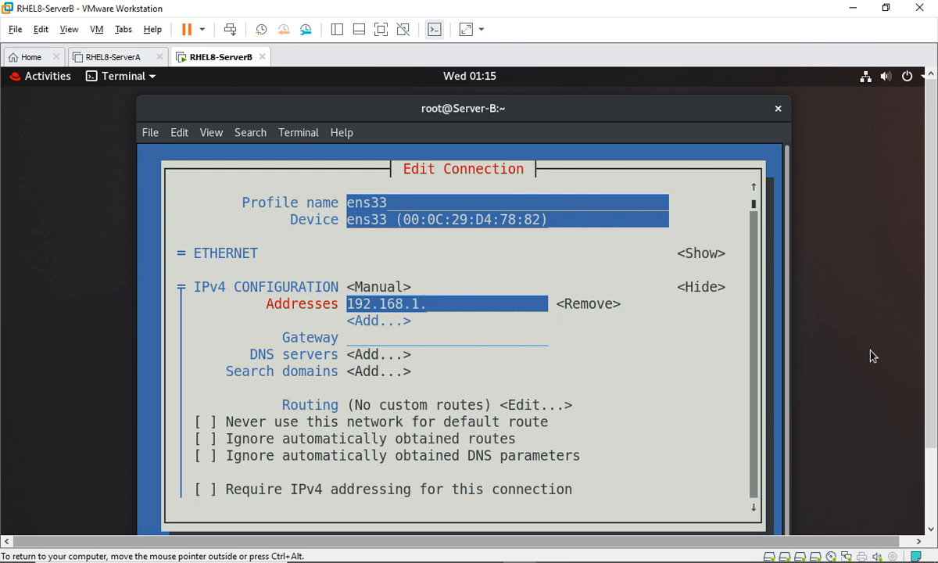
- Enter IPv4 address 192.168.1.25/24 and gateway 192.168.1.1
{"action": "type", "text": "25"}
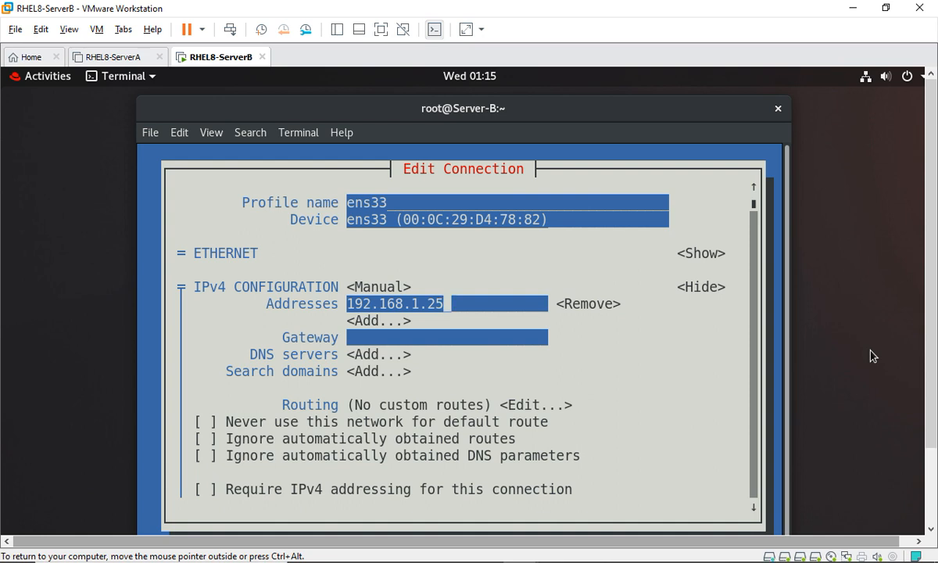
{"action": "type", "text": "/"}
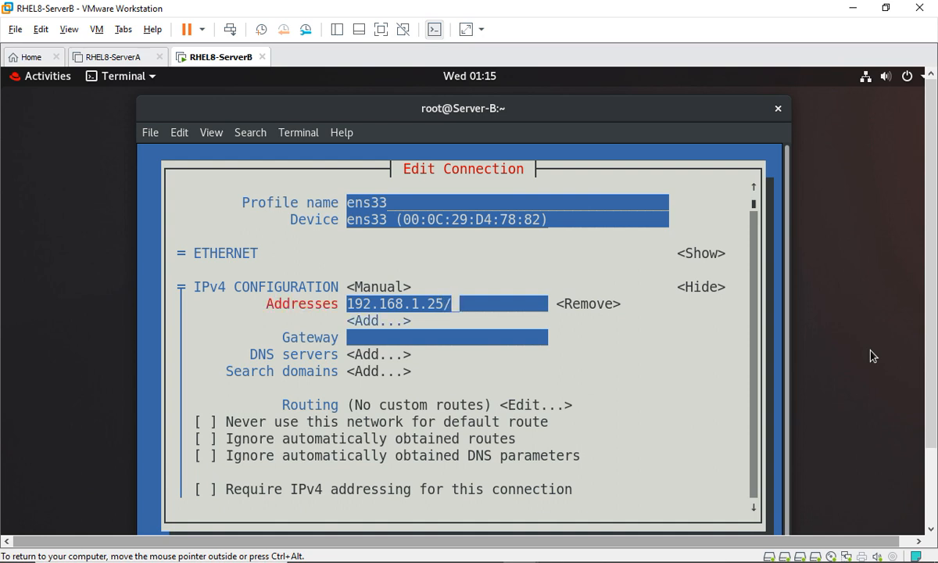
{"action": "type", "text": "24"}
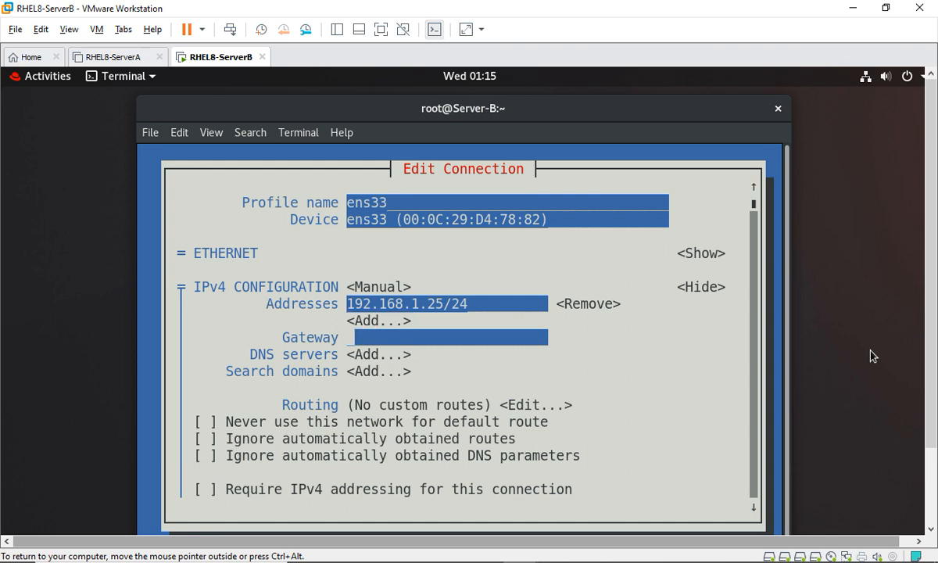
{"action": "type", "text": "192.156"}
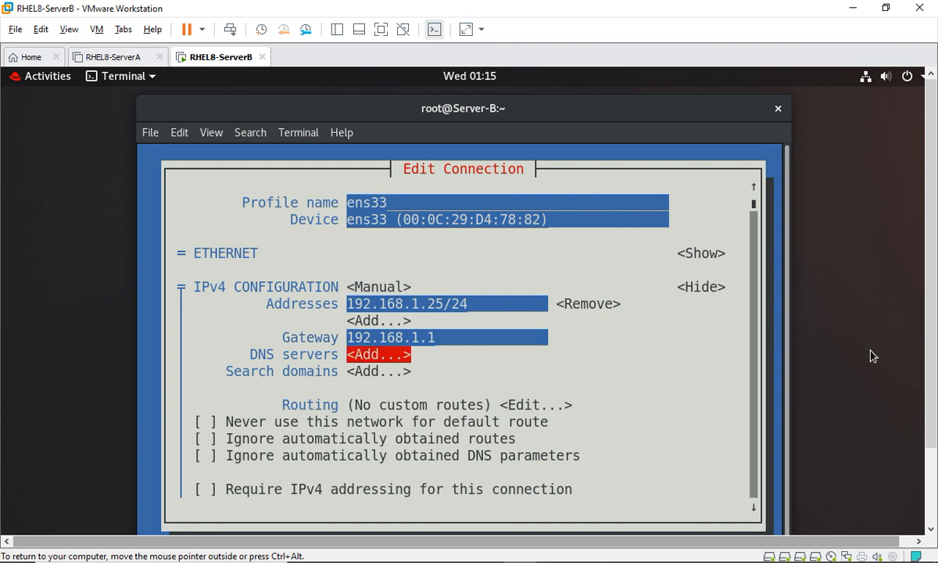
{"action": "type", "text": "192.1"}
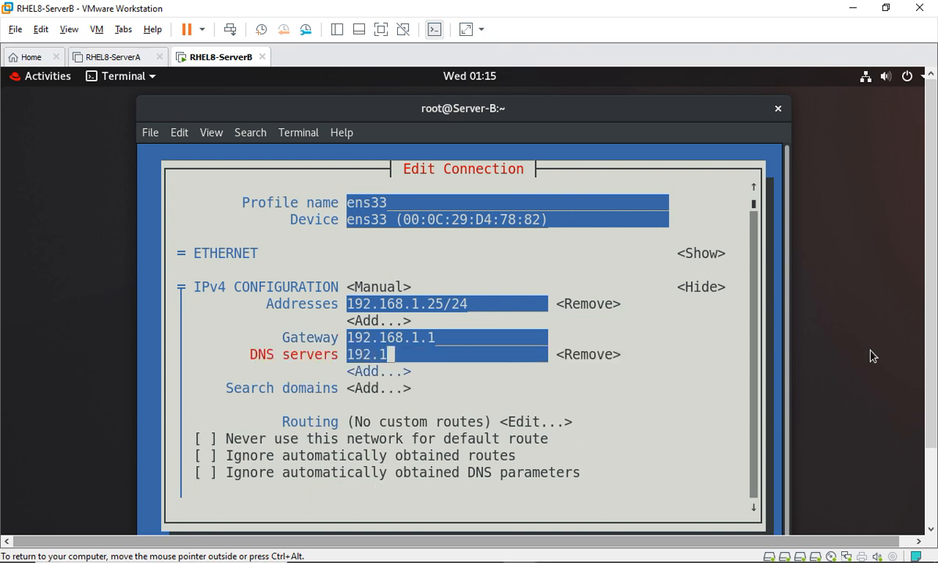
{"action": "type", "text": "68.1.1"}
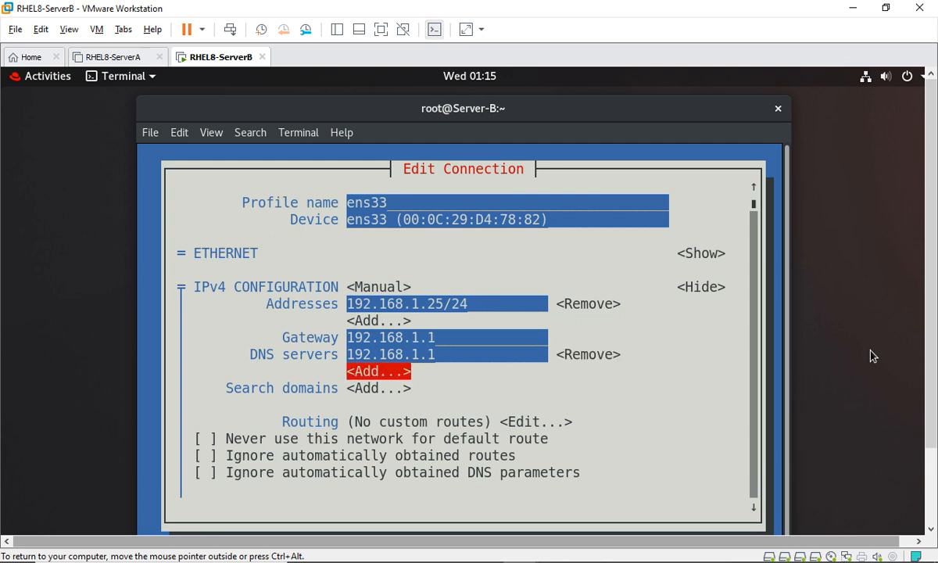
- Add 8.8.8.8 as a DNS server and scroll to the remaining settings
{"action": "type", "text": "8.8.8.8"}
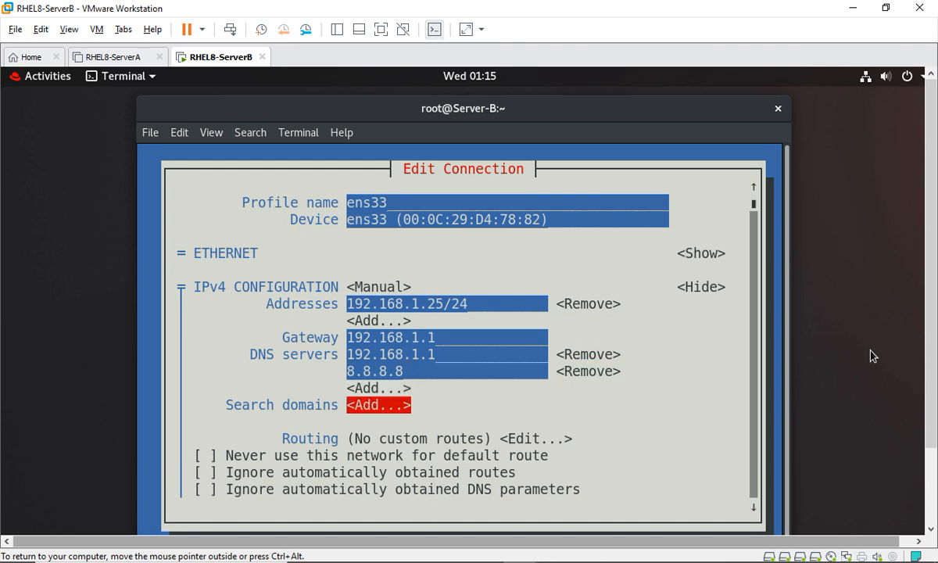
{"action": "key", "text": "Tab"}
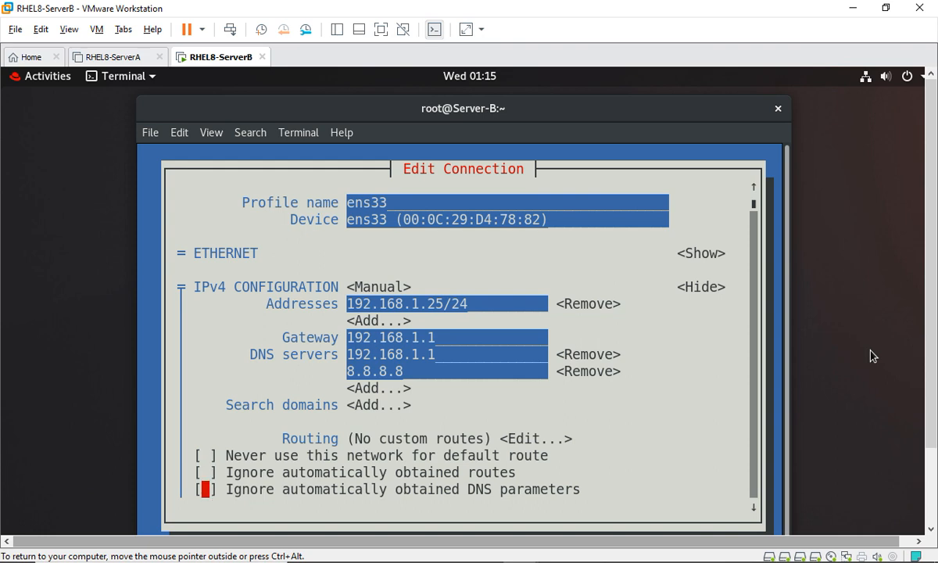
{"action": "scroll", "scroll_direction": "down", "scroll_amount": 3}
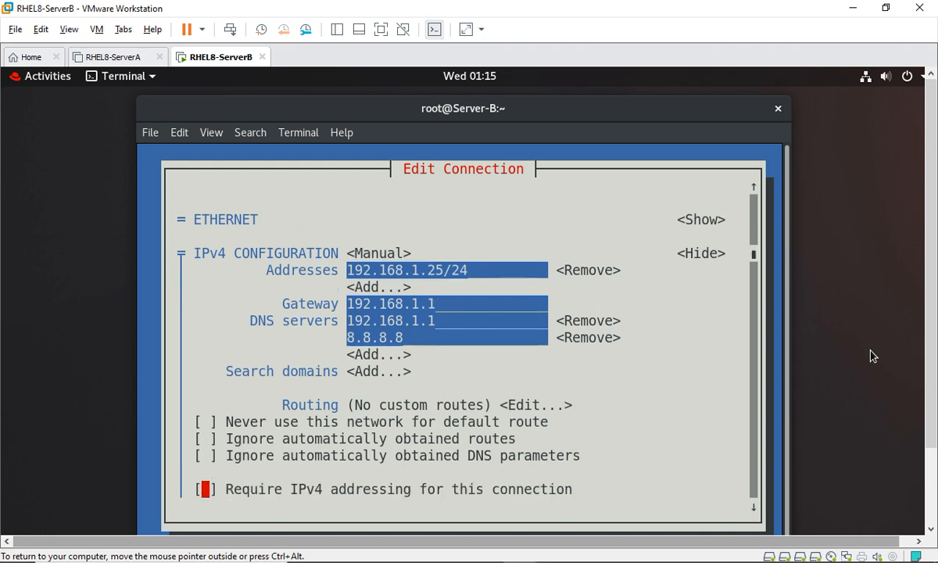
{"action": "scroll", "scroll_direction": "down", "scroll_amount": 3}
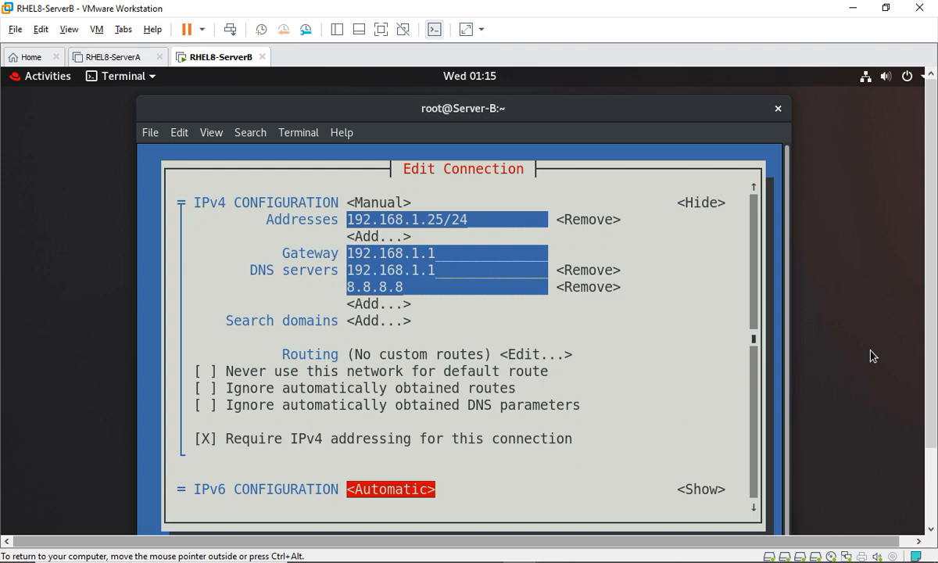
{"action": "scroll", "scroll_direction": "down", "scroll_amount": 3}
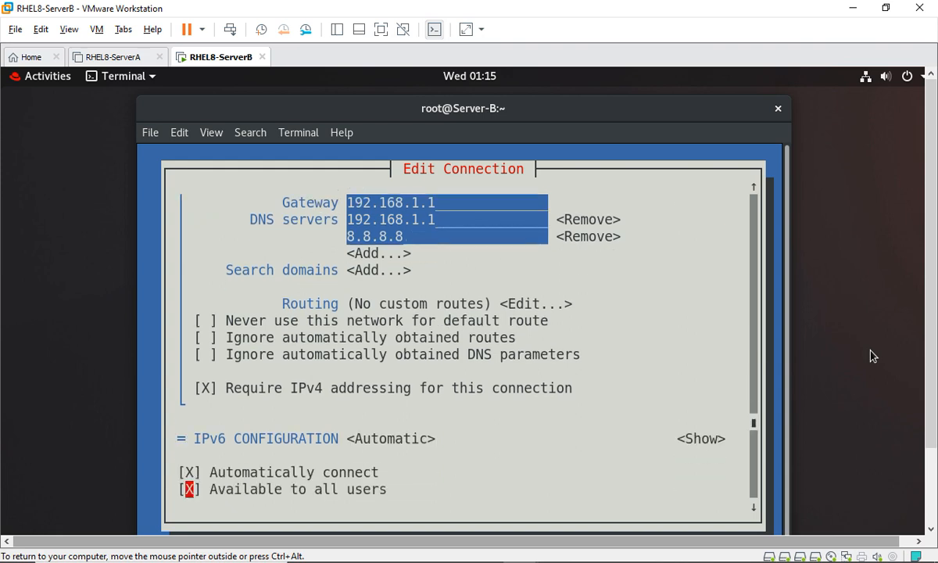
{"action": "scroll", "scroll_direction": "down", "scroll_amount": 3}
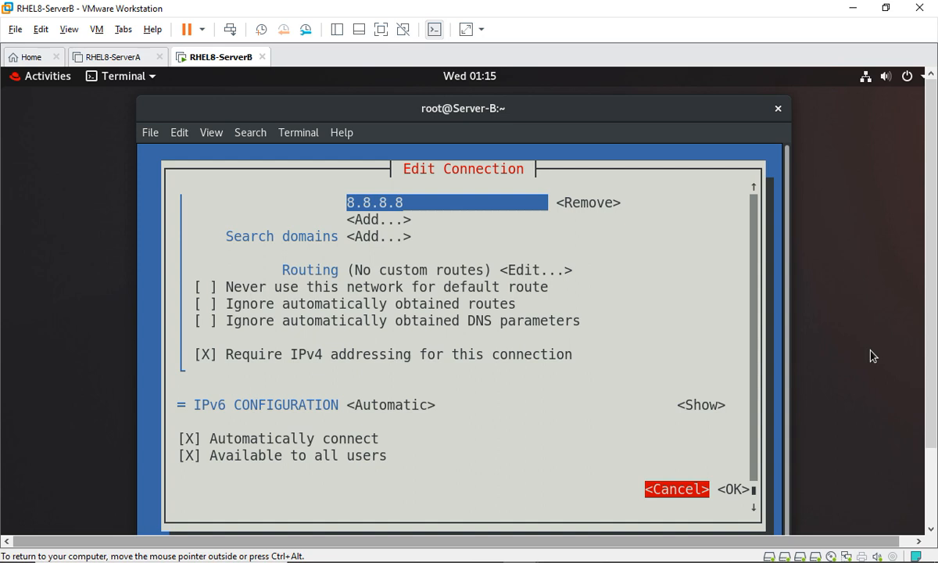
- Save the ens33 edits and open the system hostname dialog showing Server-B
{"action": "key", "text": "Tab"}
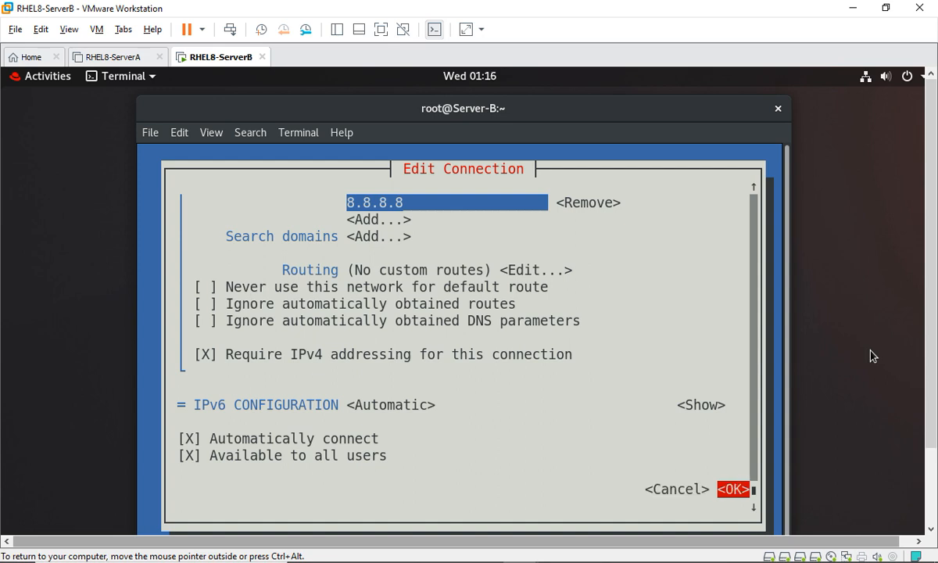
{"action": "left_click", "coordinate": [732, 489]}
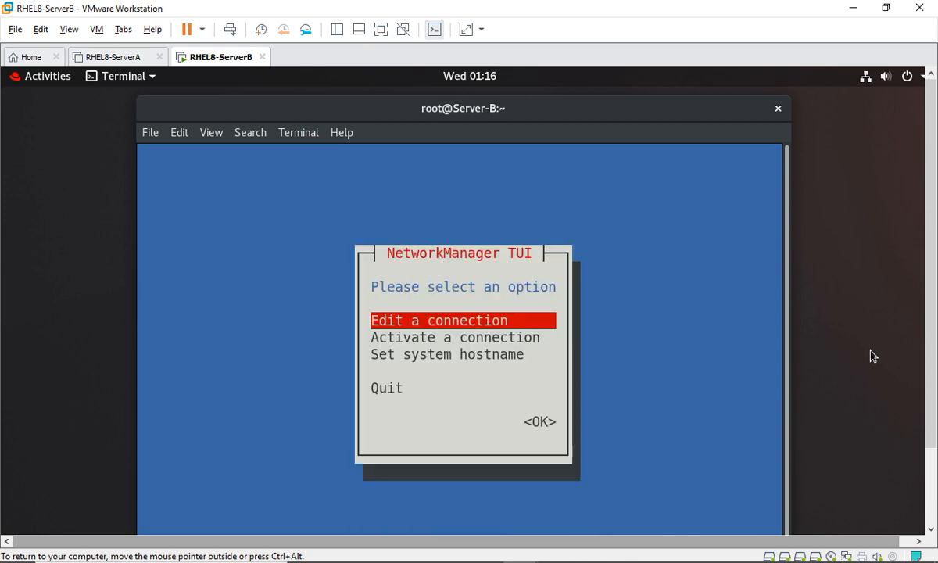
{"action": "key", "text": "Down"}
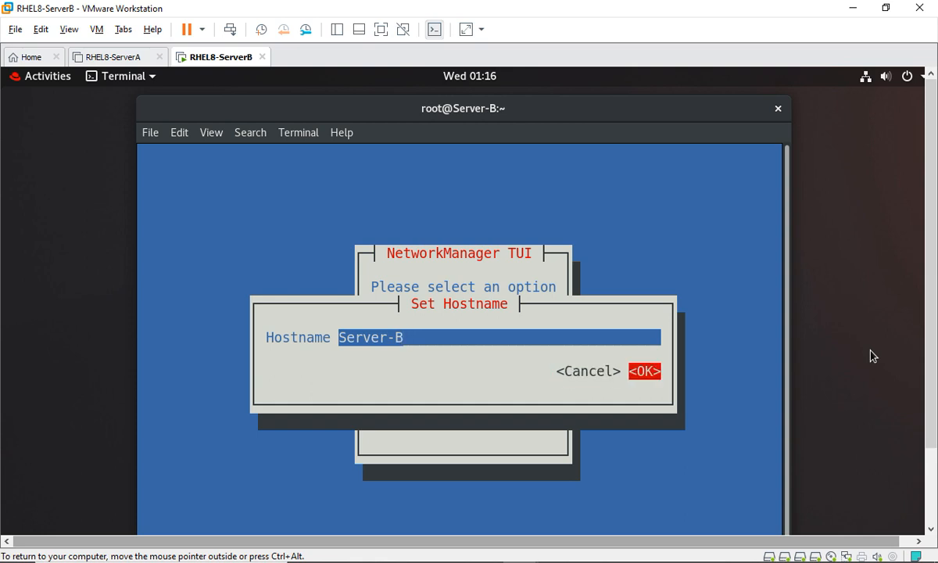
- Deactivate and reactivate ens33 via Activate a connection, then quit nmtui
{"action": "left_click", "coordinate": [644, 370]}
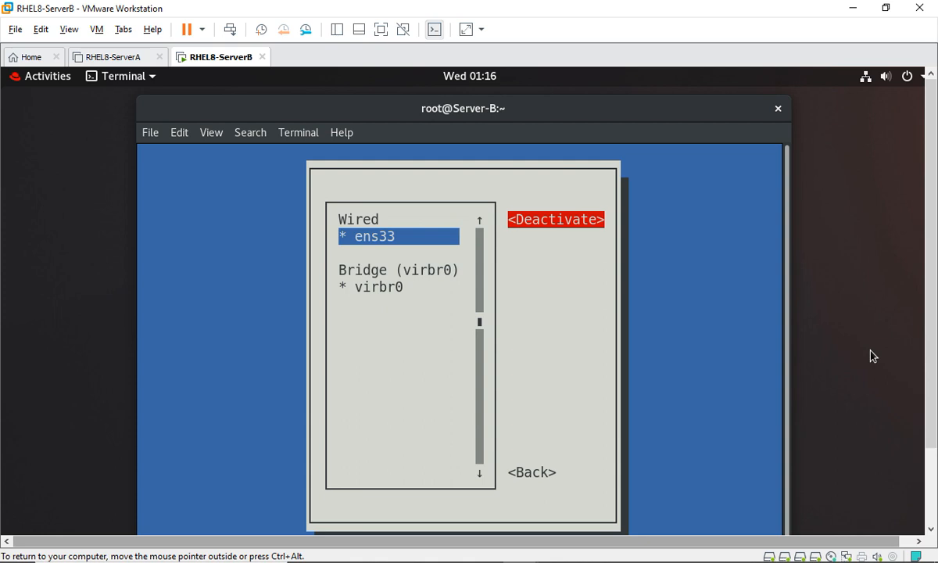
{"action": "left_click", "coordinate": [555, 219]}
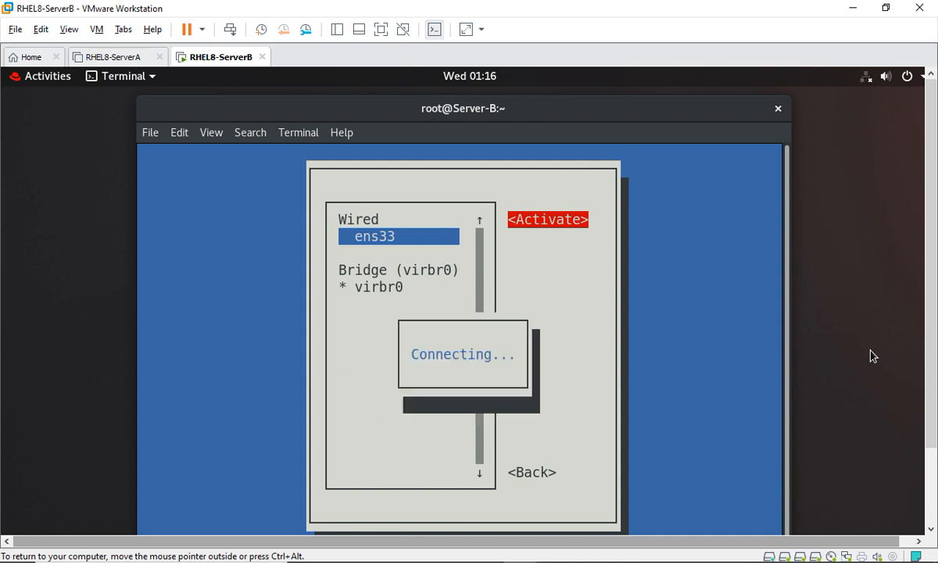
{"action": "left_click", "coordinate": [548, 219]}
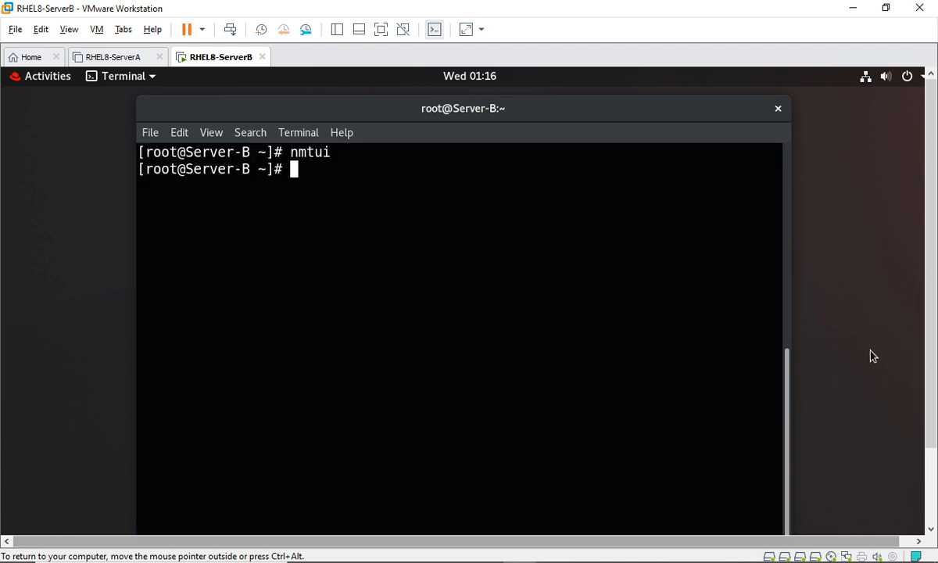
- Run ifconfig and confirm ens33 shows inet 192.168.1.25 with netmask 255.255.255.0
{"action": "type", "text": "i"}
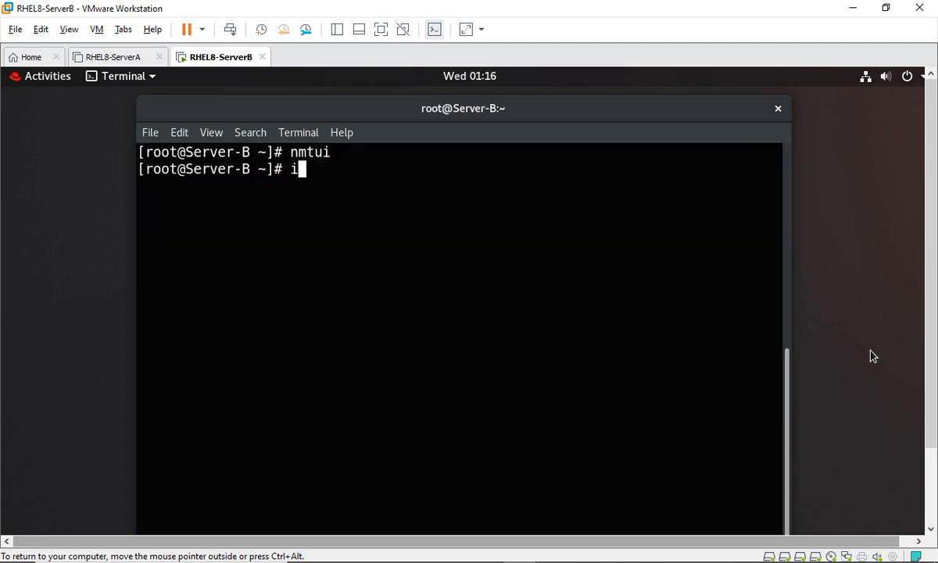
{"action": "key", "text": "Return"}
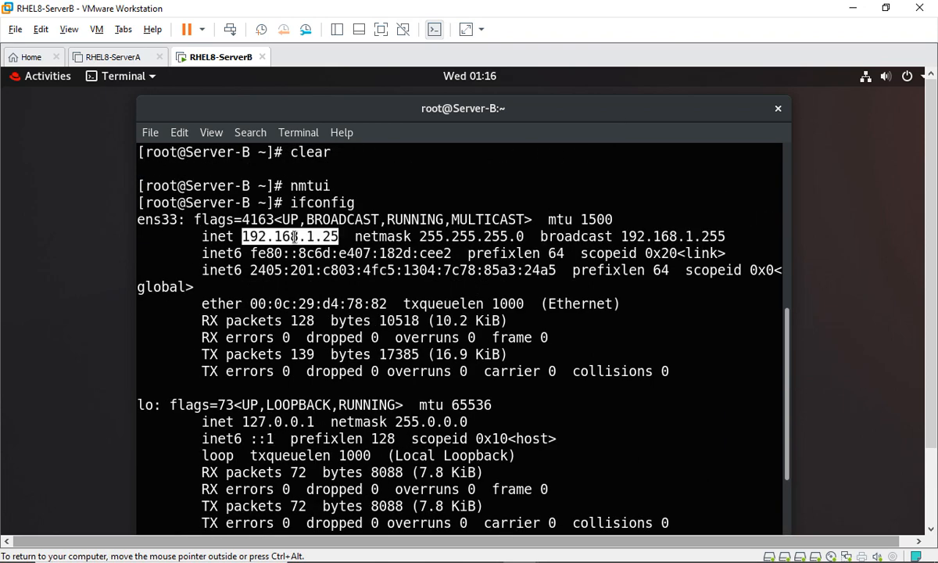
{"action": "scroll", "scroll_direction": "down", "scroll_amount": 3}
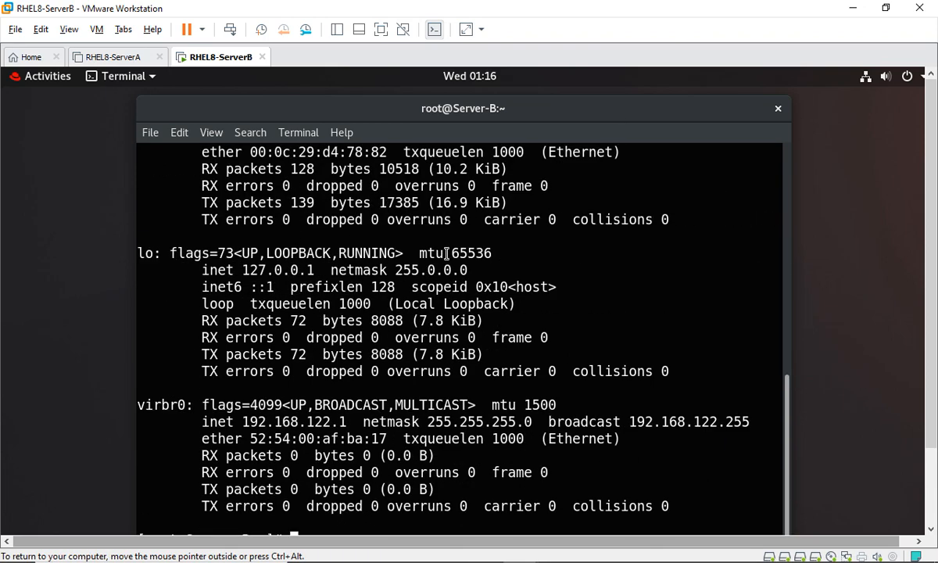
- Ping the server's own address 192.168.1.25 and stop it to view 0% packet loss
{"action": "type", "text": "ping"}
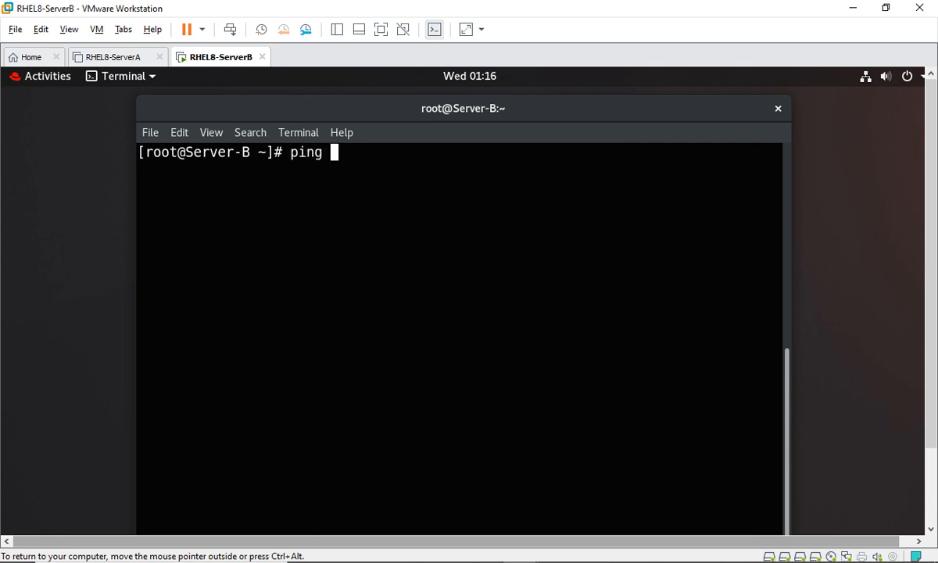
{"action": "type", "text": "192.168.1."}
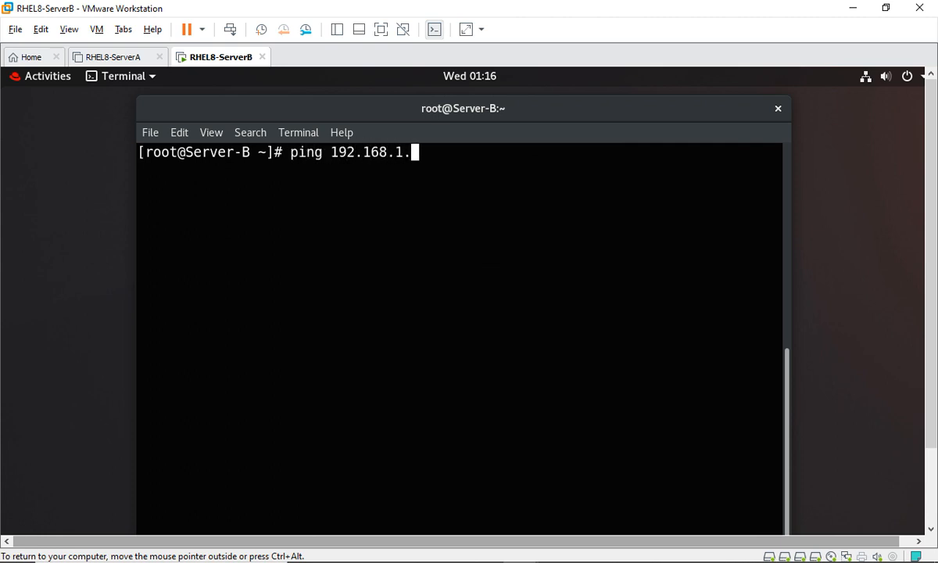
{"action": "key", "text": "Return"}
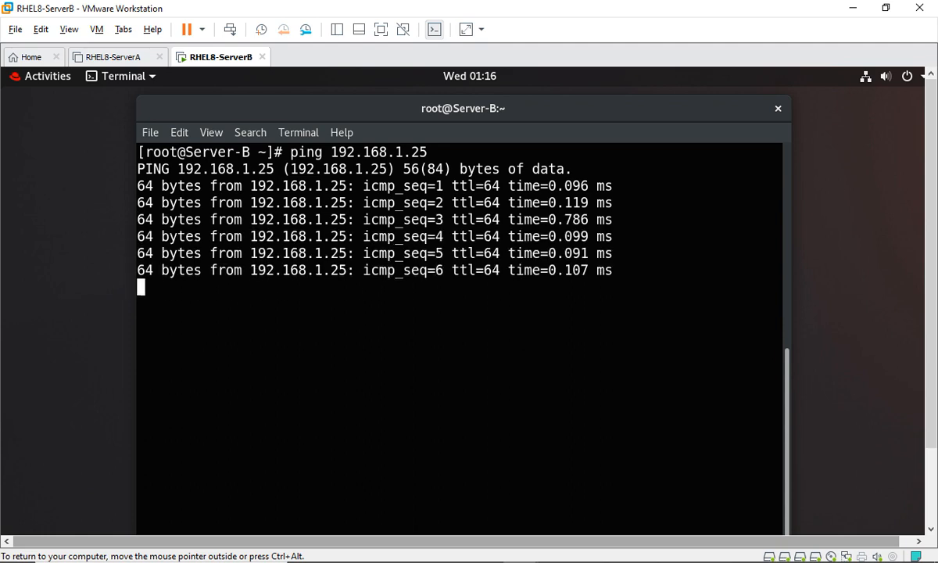
{"action": "key", "text": "ctrl+c"}
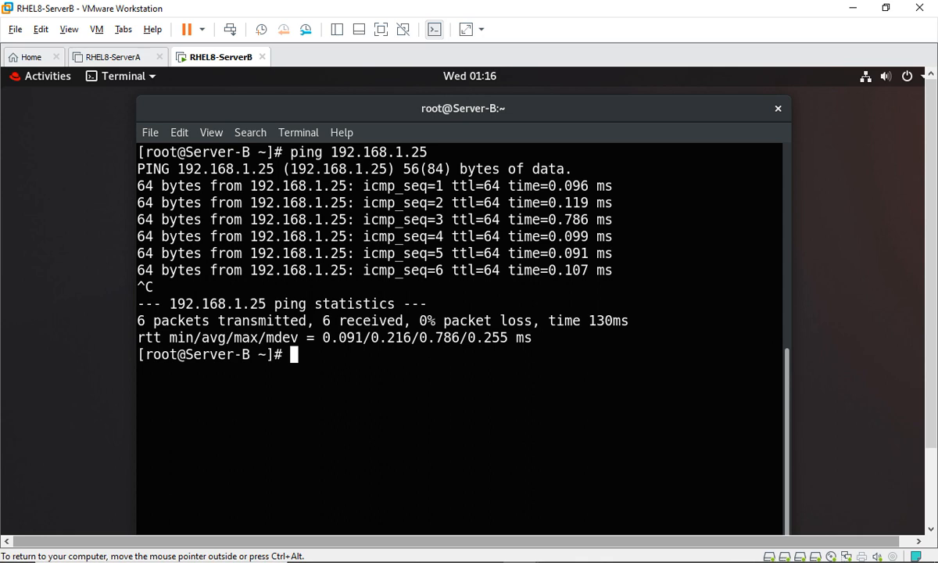
- Ping the gateway 192.168.1.1 and stop it to confirm 0% packet loss
{"action": "type", "text": "ping www"}
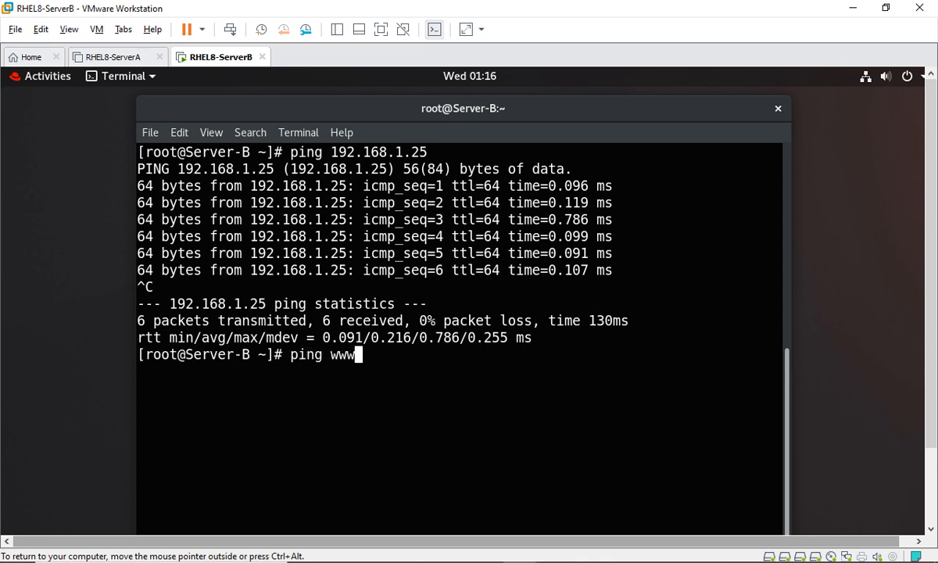
{"action": "type", "text": "192."}
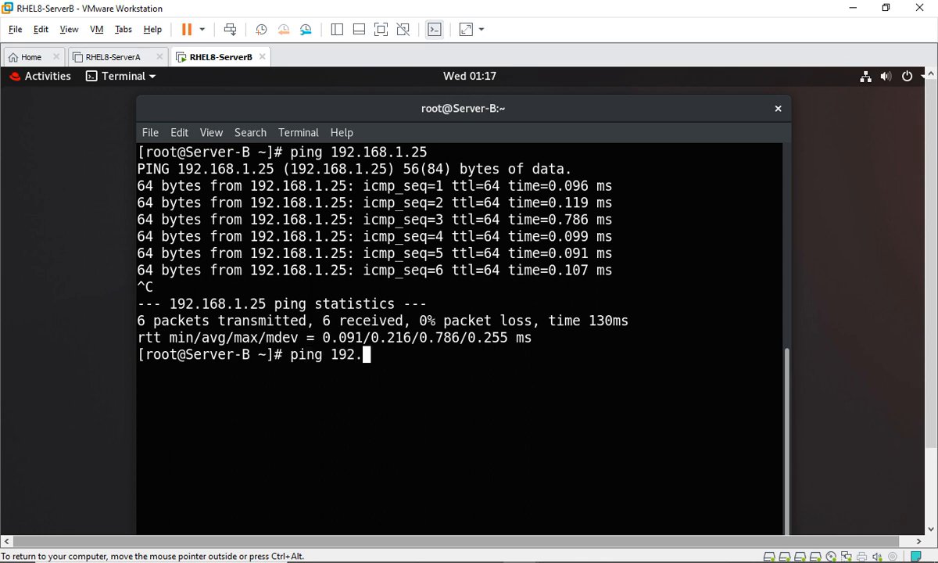
{"action": "key", "text": "Return"}
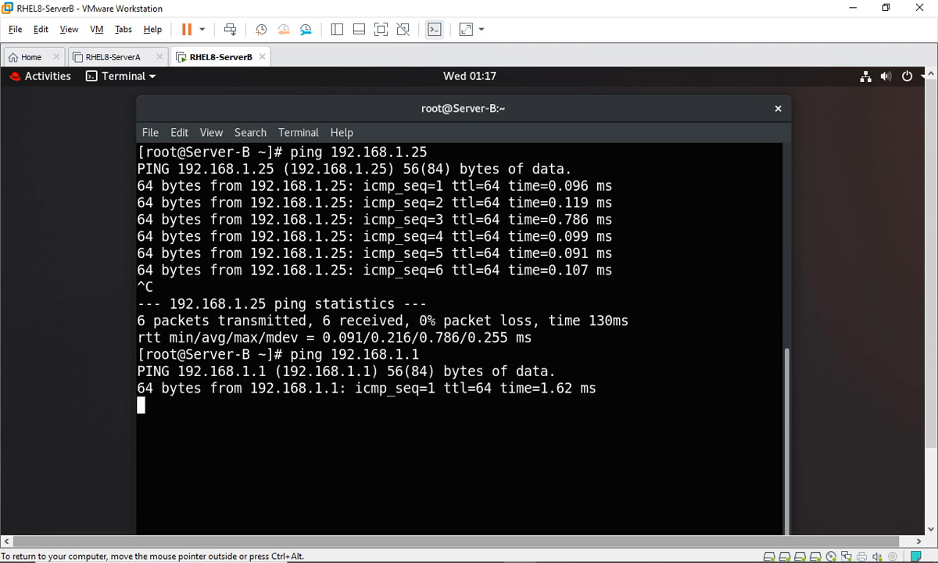
{"action": "key", "text": "ctrl+c"}
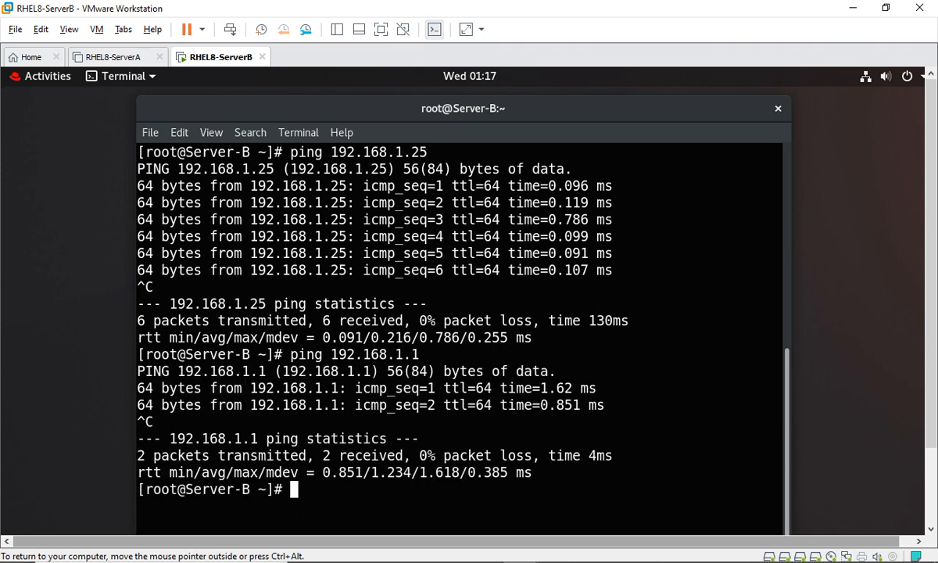